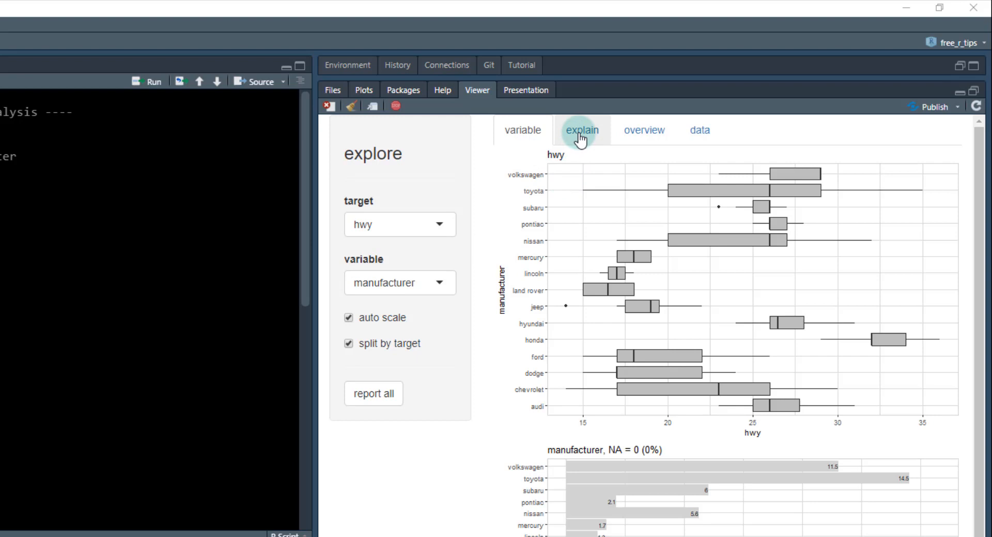
# Show the Files pane and scroll the free_r_tips folder list down to 054_explore.
pyautogui.click(699, 131)
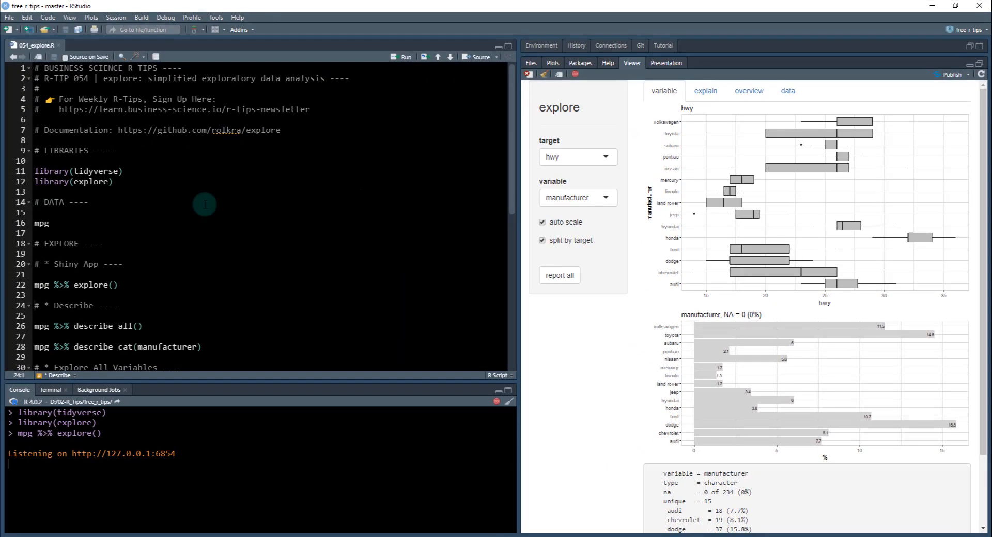
pyautogui.moveTo(148, 161)
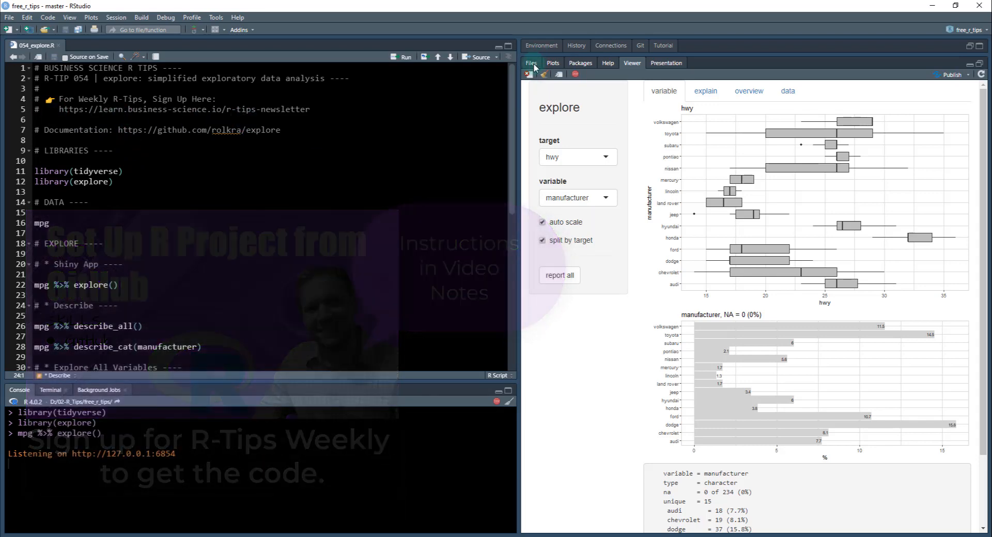
pyautogui.click(532, 63)
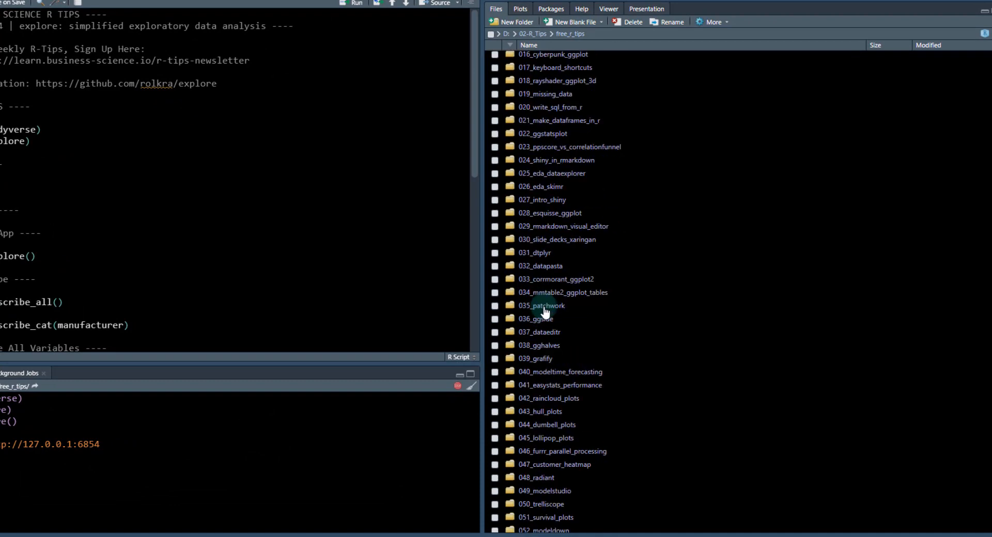
pyautogui.scroll(-3)
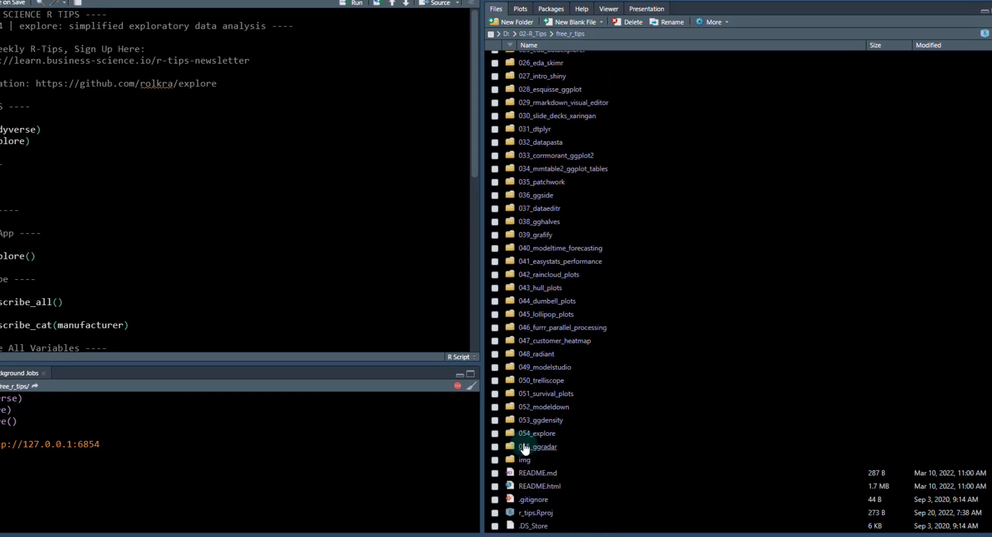
pyautogui.moveTo(537, 435)
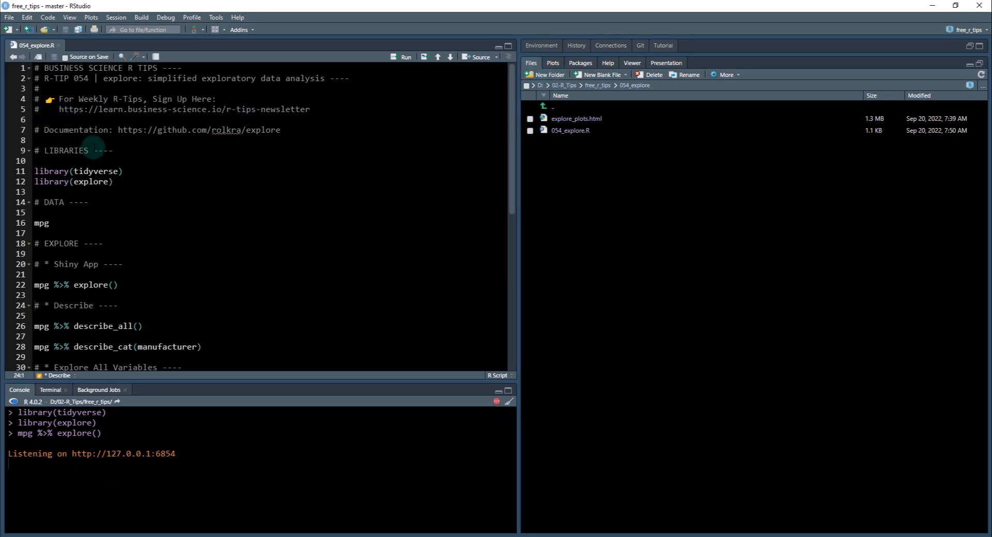
pyautogui.moveTo(120, 130)
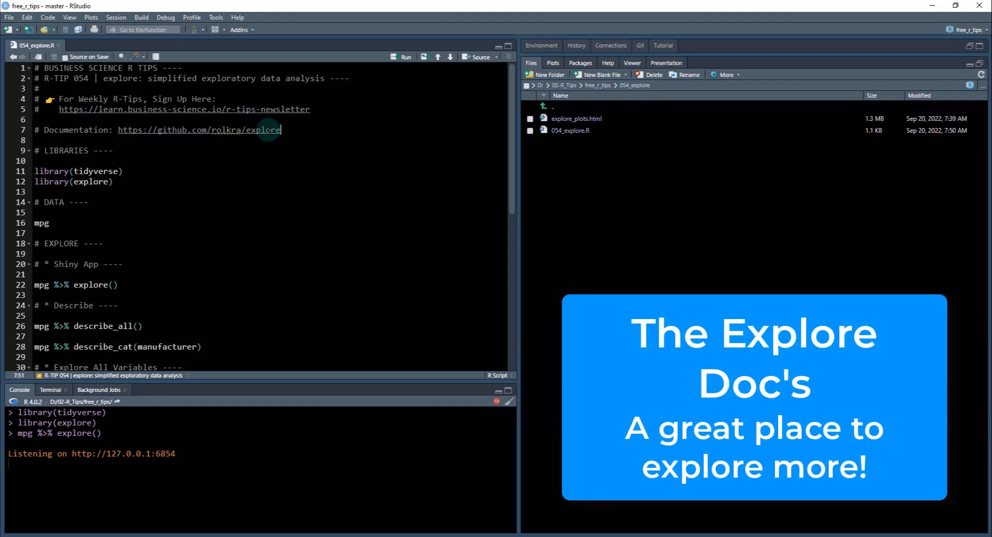
pyautogui.moveTo(167, 149)
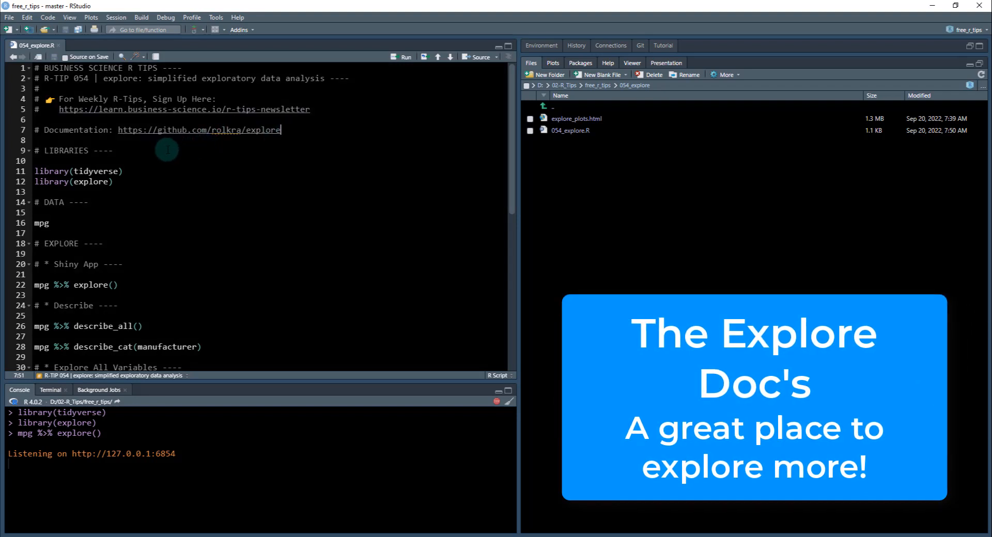
pyautogui.click(125, 171)
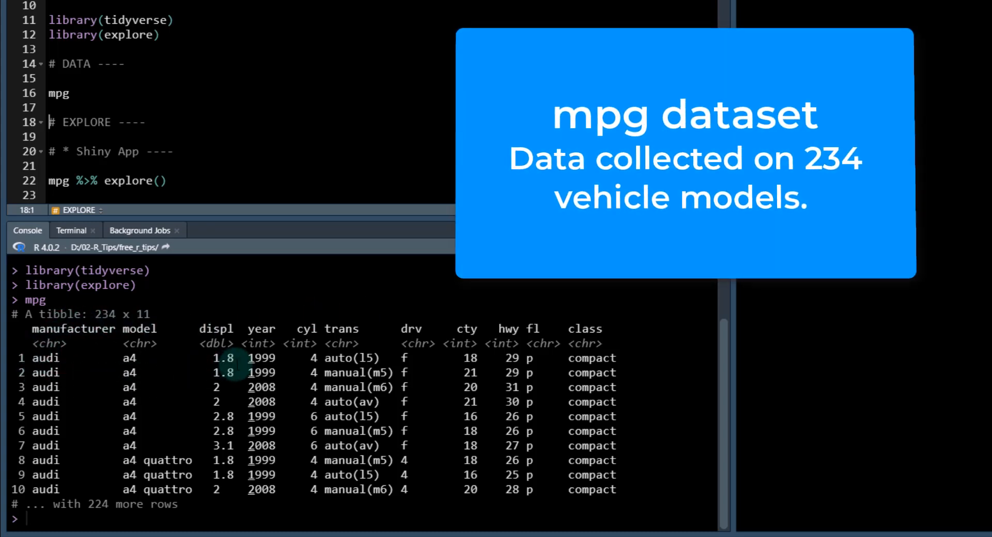
pyautogui.moveTo(497, 316)
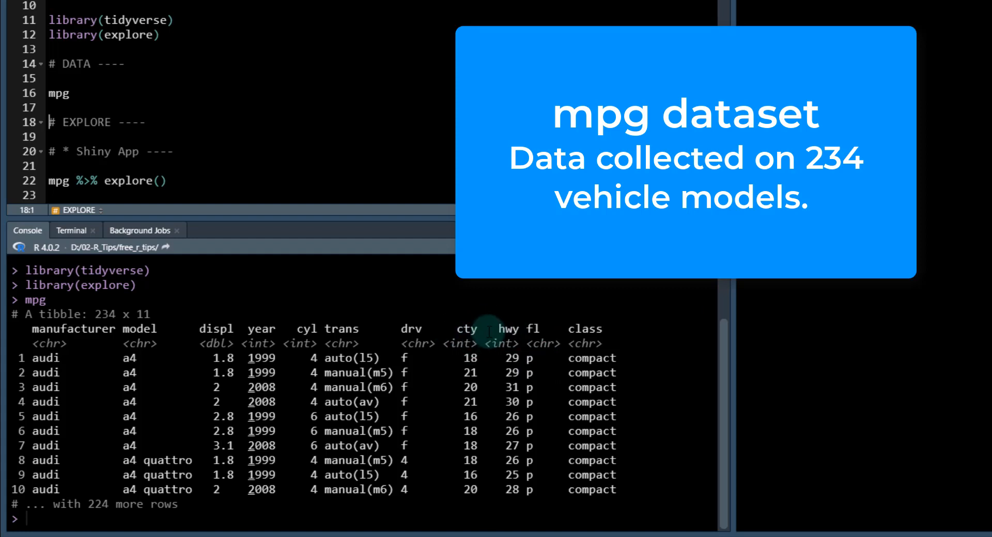
pyautogui.moveTo(579, 329)
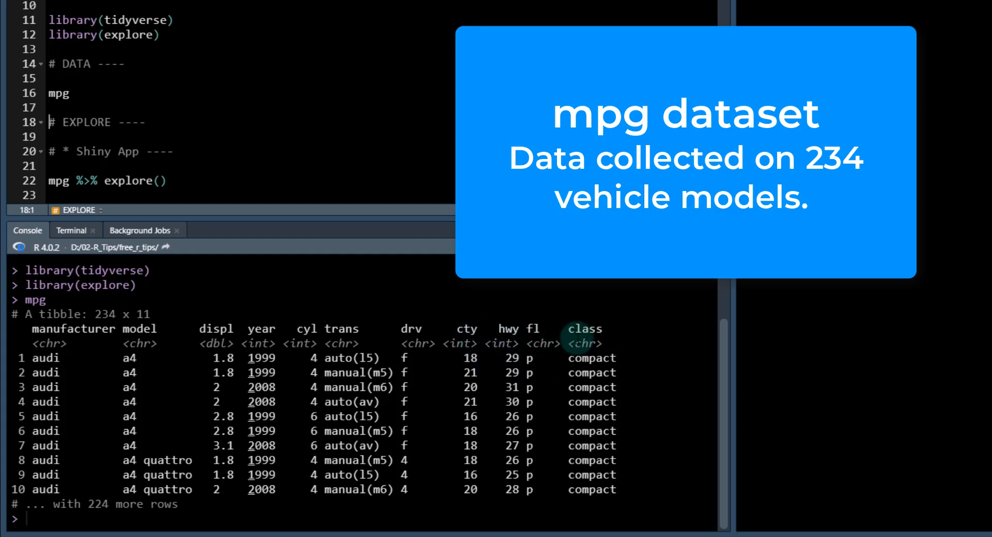
# Highlight the compact value in the class column of the printed mpg tibble.
pyautogui.doubleClick(592, 358)
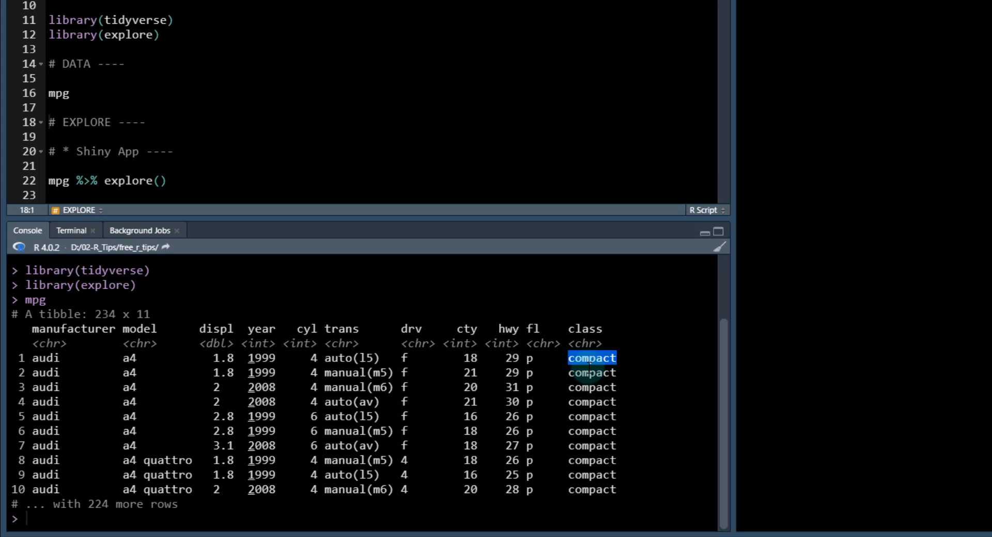
pyautogui.moveTo(361, 316)
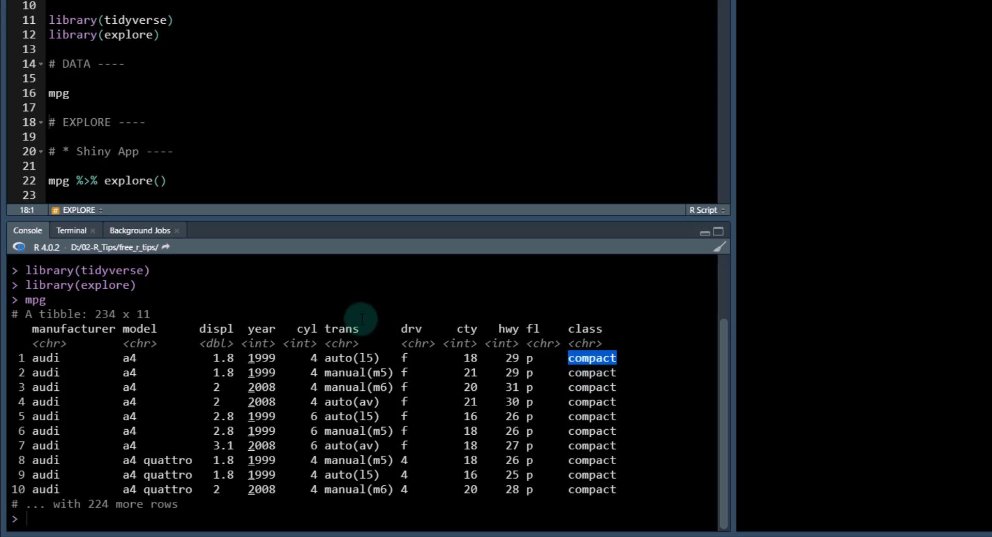
pyautogui.moveTo(297, 374)
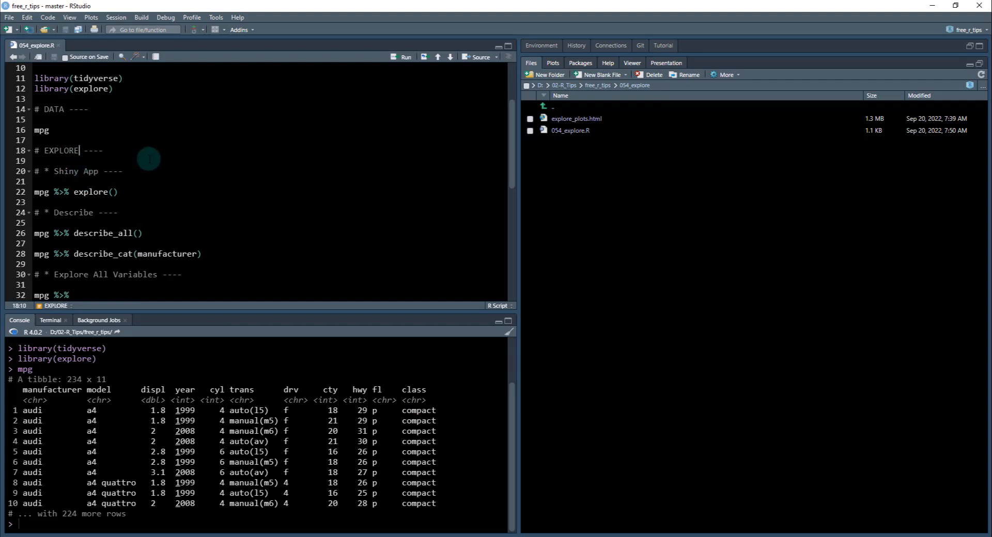
pyautogui.moveTo(56, 171)
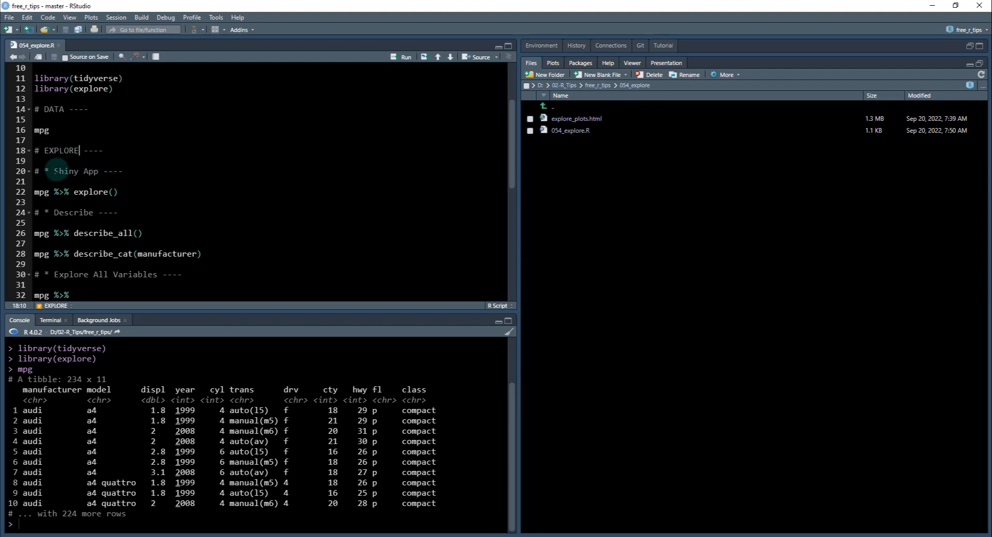
pyautogui.click(95, 192)
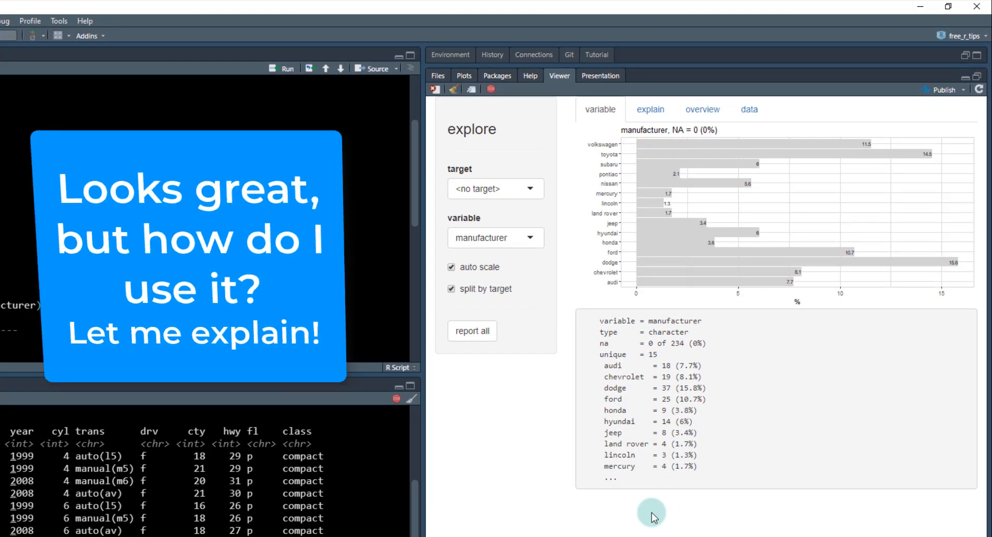
pyautogui.moveTo(700, 230)
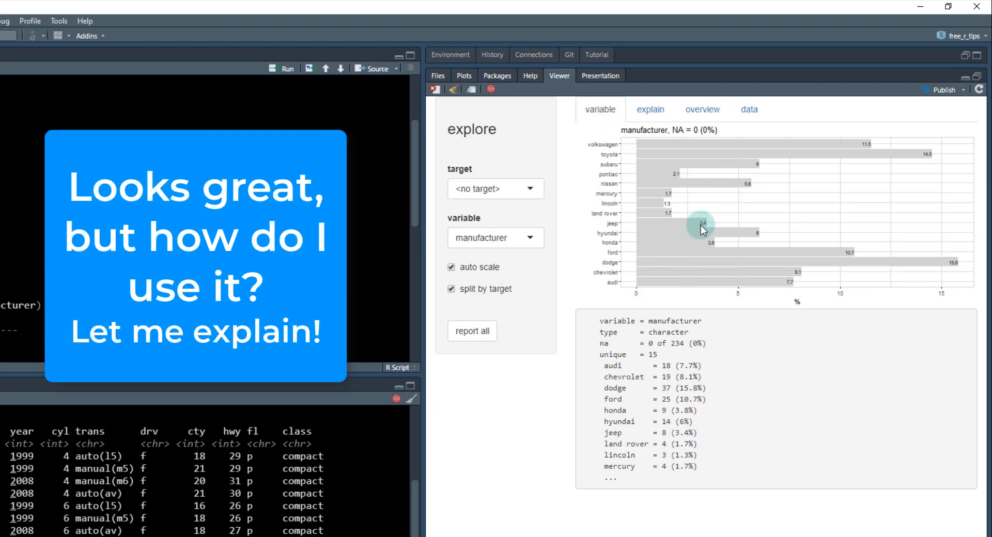
pyautogui.moveTo(597, 201)
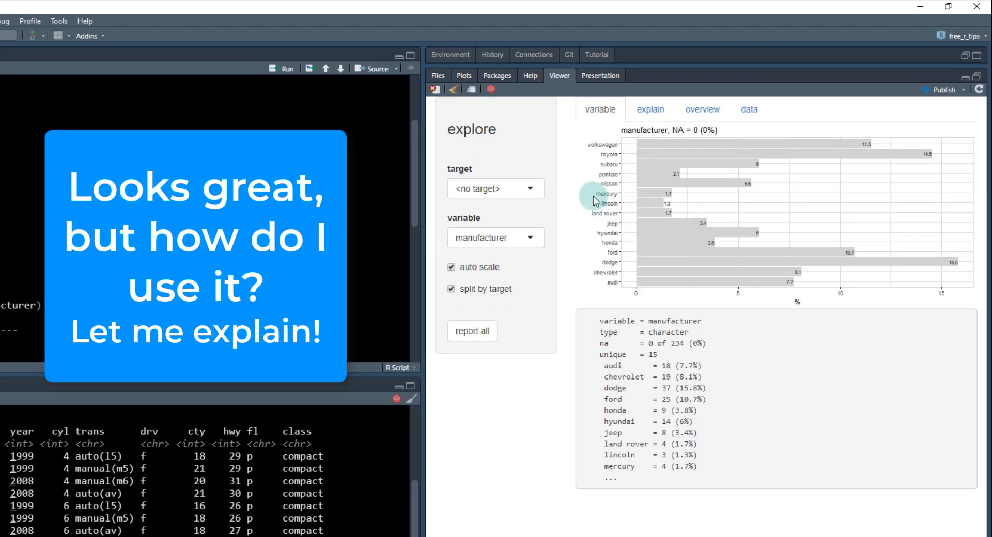
pyautogui.moveTo(500, 190)
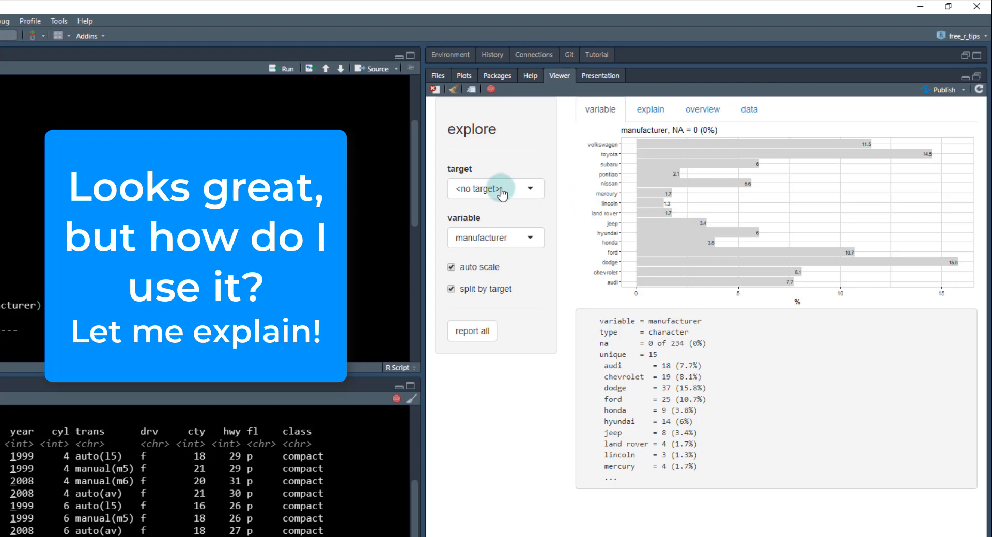
# Drop down the explore app's target list and scroll to columns cty, hwy, fl and class.
pyautogui.click(495, 188)
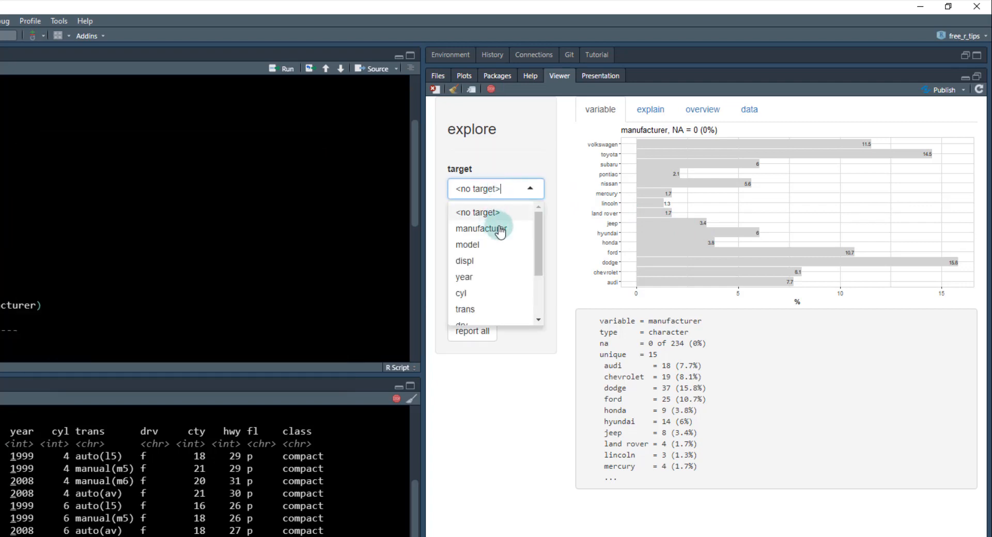
pyautogui.scroll(-3)
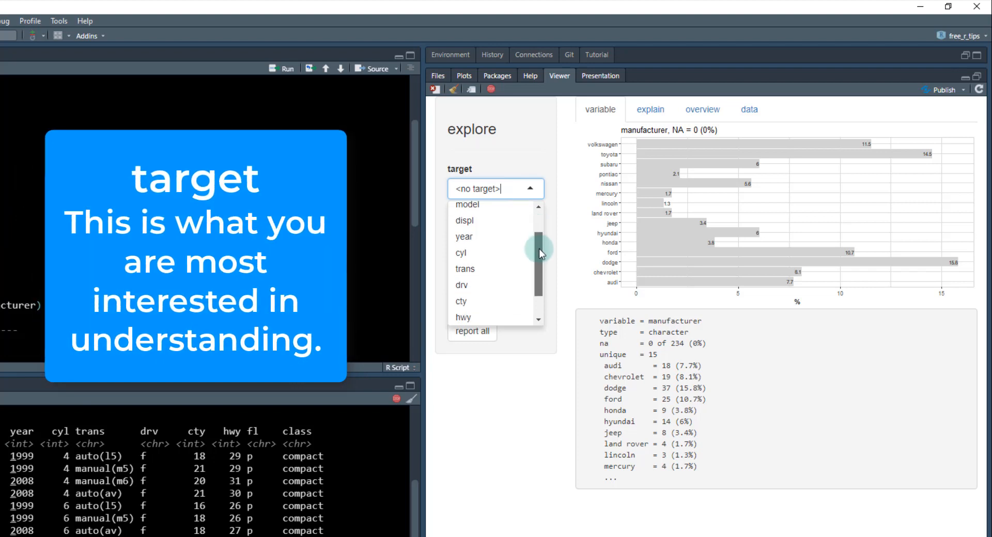
pyautogui.scroll(-3)
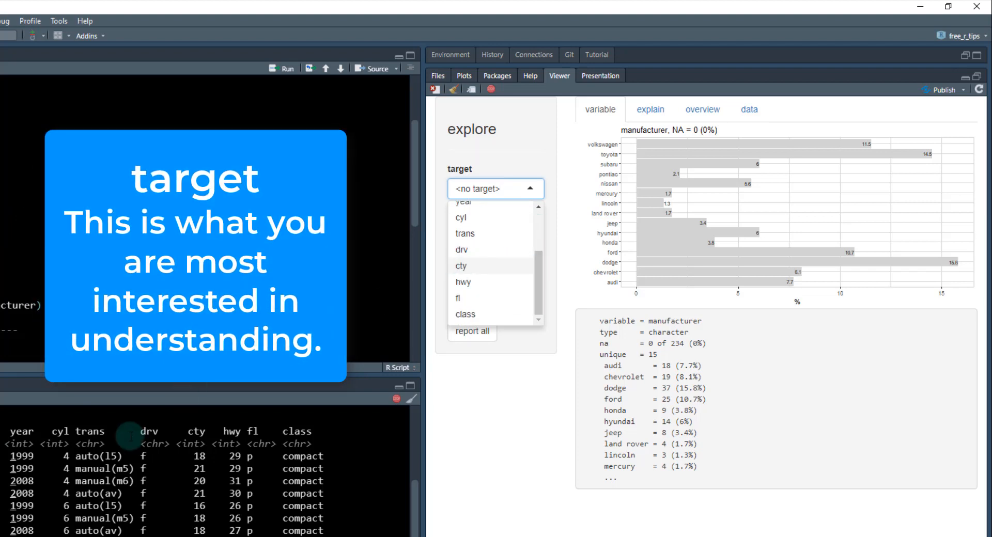
pyautogui.moveTo(228, 455)
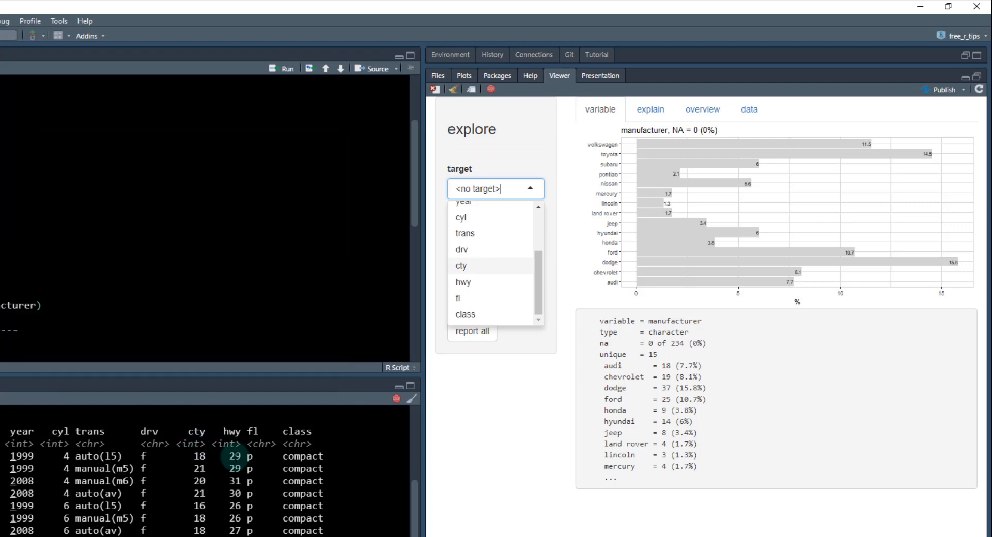
pyautogui.moveTo(110, 419)
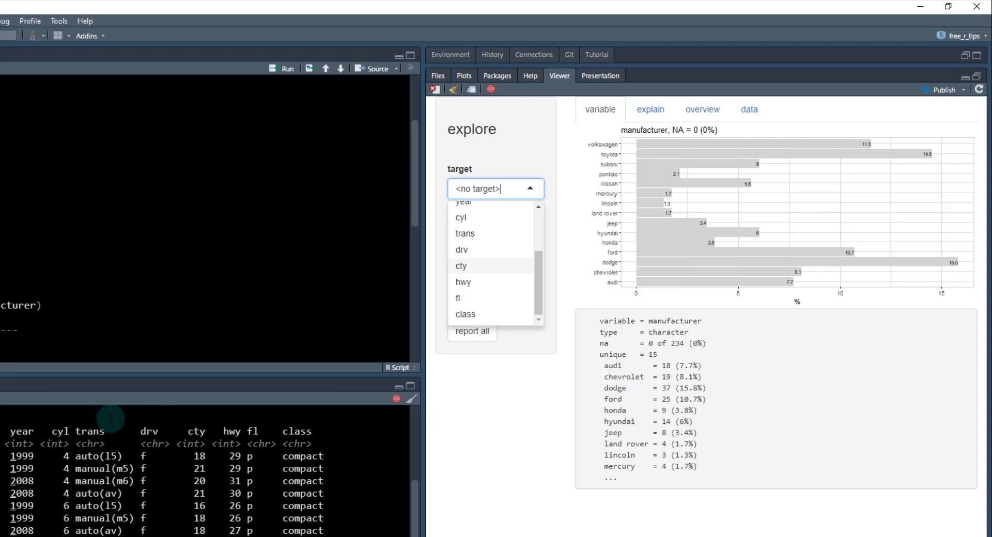
pyautogui.moveTo(517, 248)
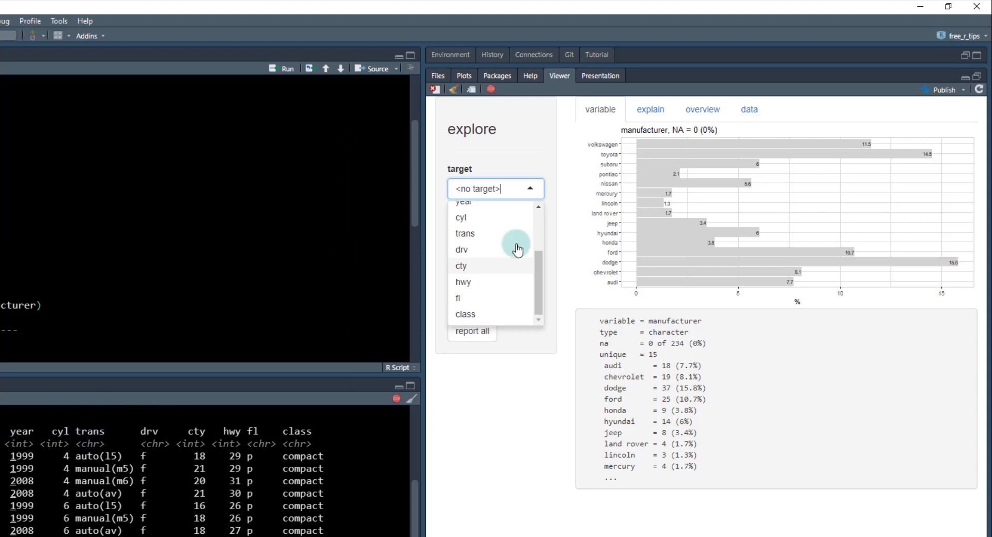
pyautogui.moveTo(470, 266)
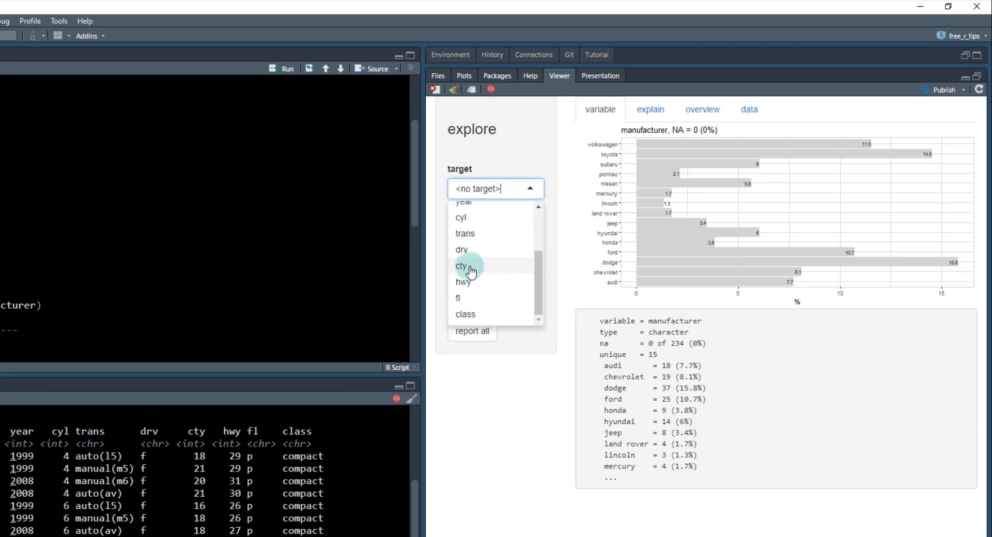
pyautogui.click(464, 282)
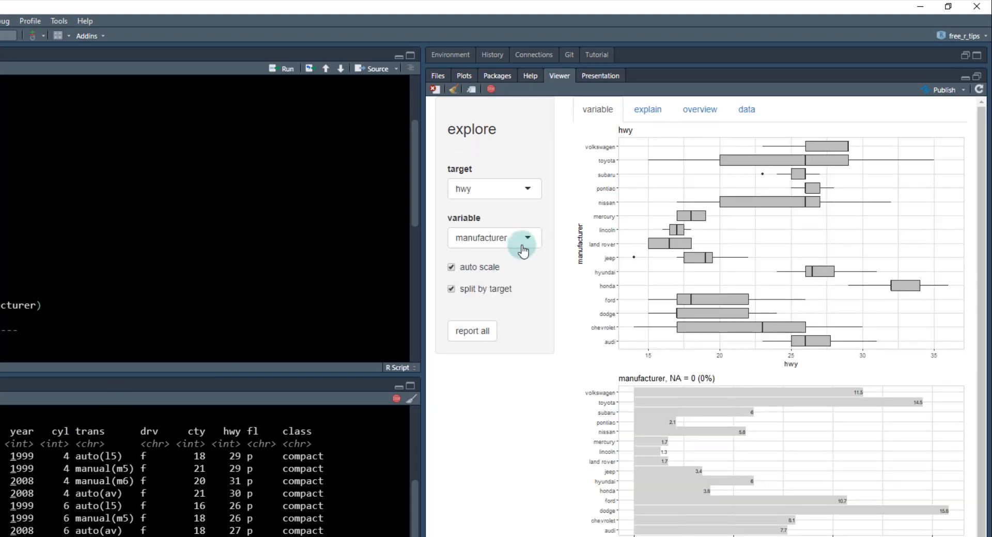
pyautogui.moveTo(441, 250)
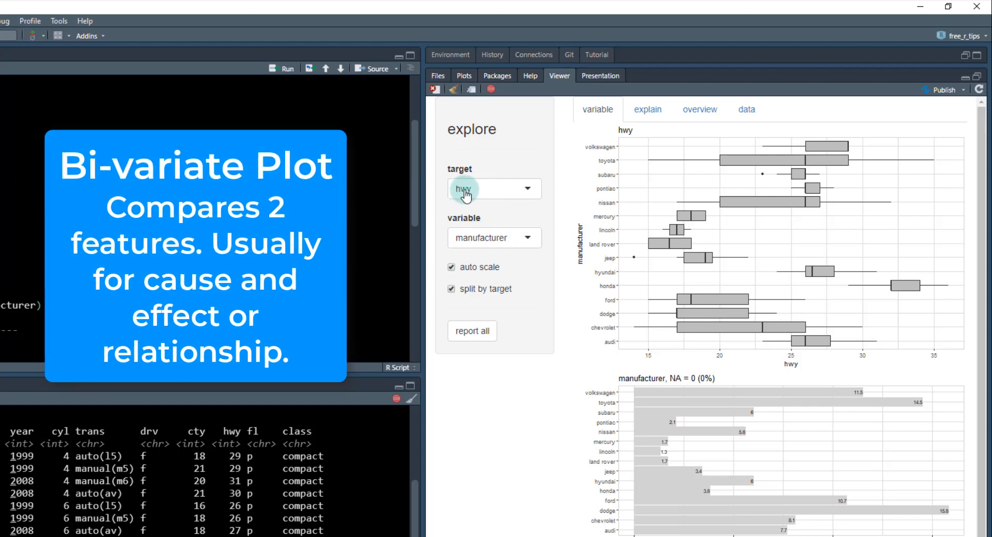
pyautogui.moveTo(468, 243)
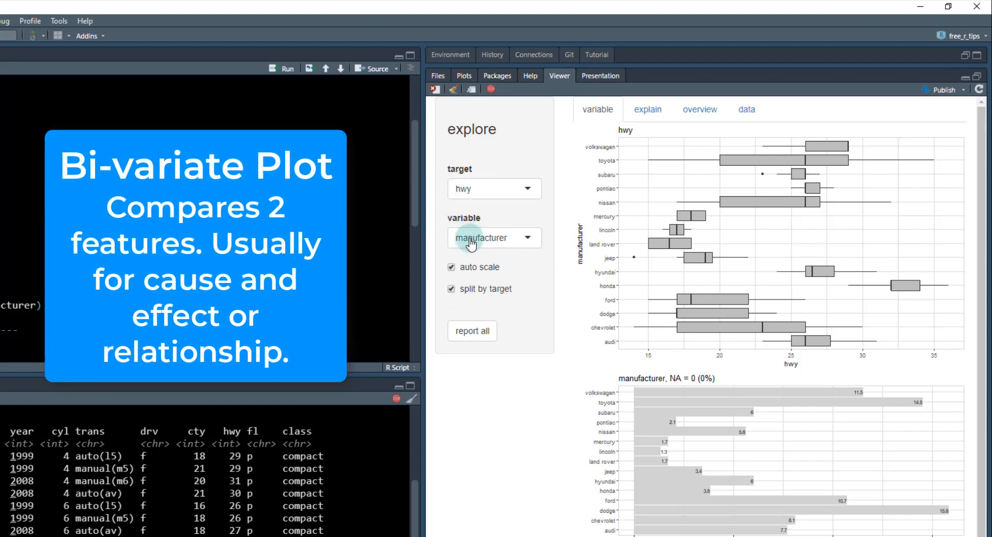
pyautogui.moveTo(545, 282)
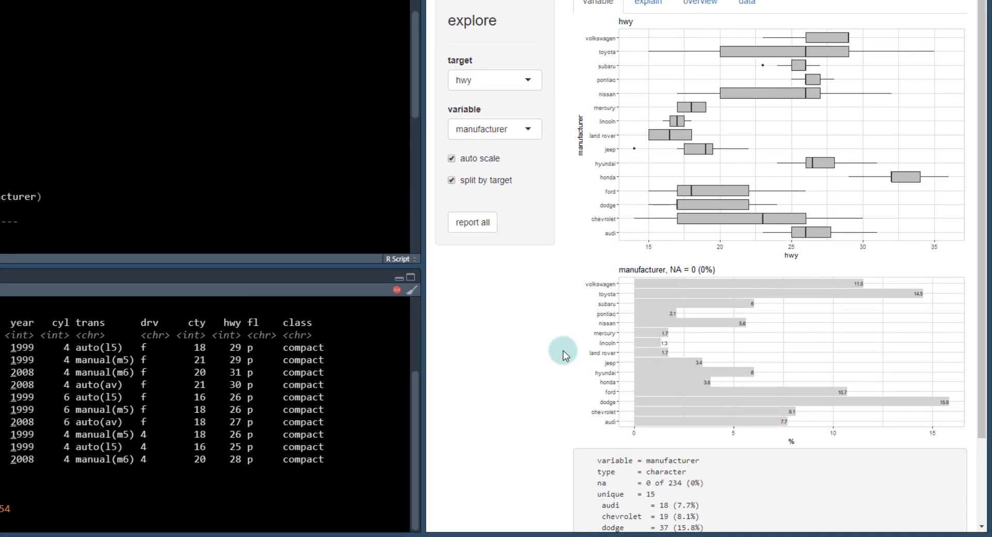
pyautogui.moveTo(845, 296)
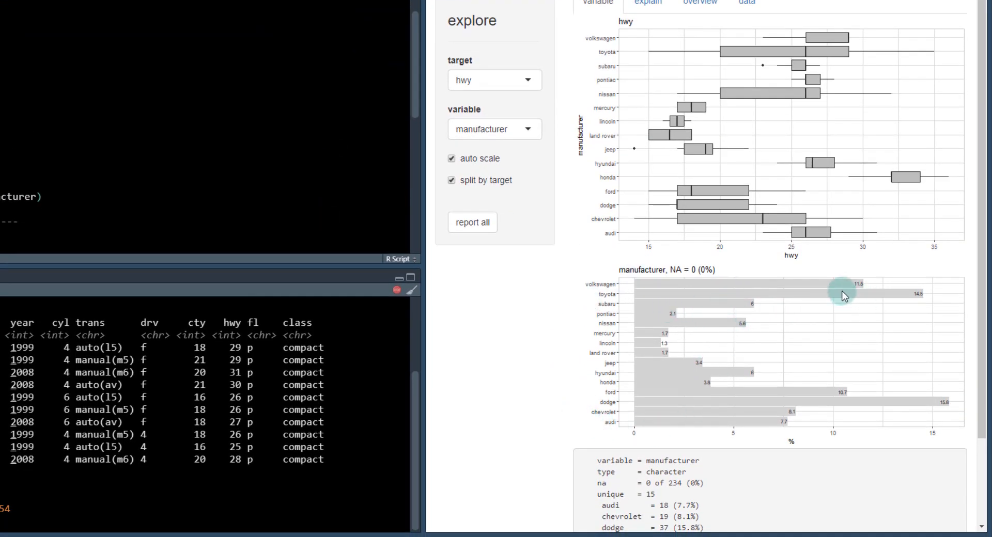
pyautogui.moveTo(745, 385)
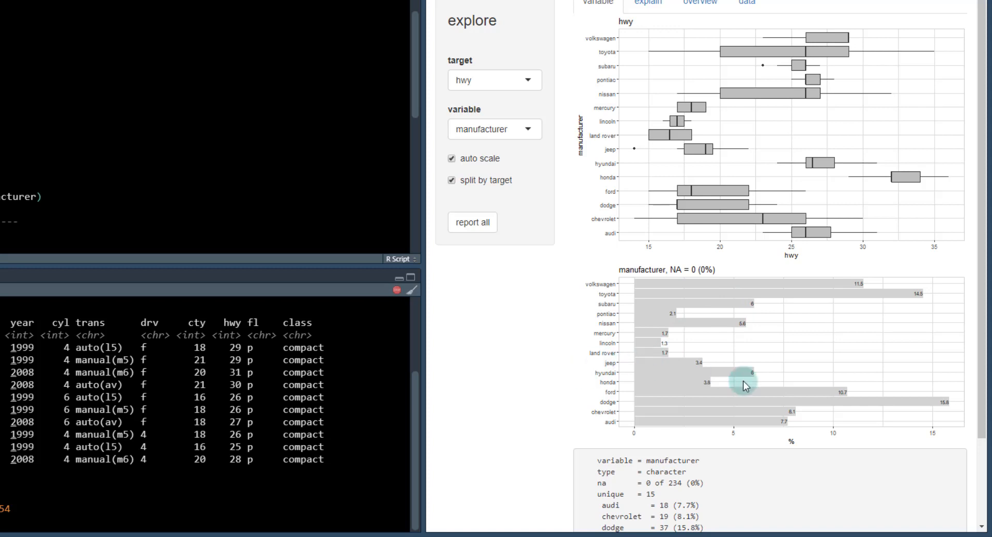
pyautogui.scroll(-3)
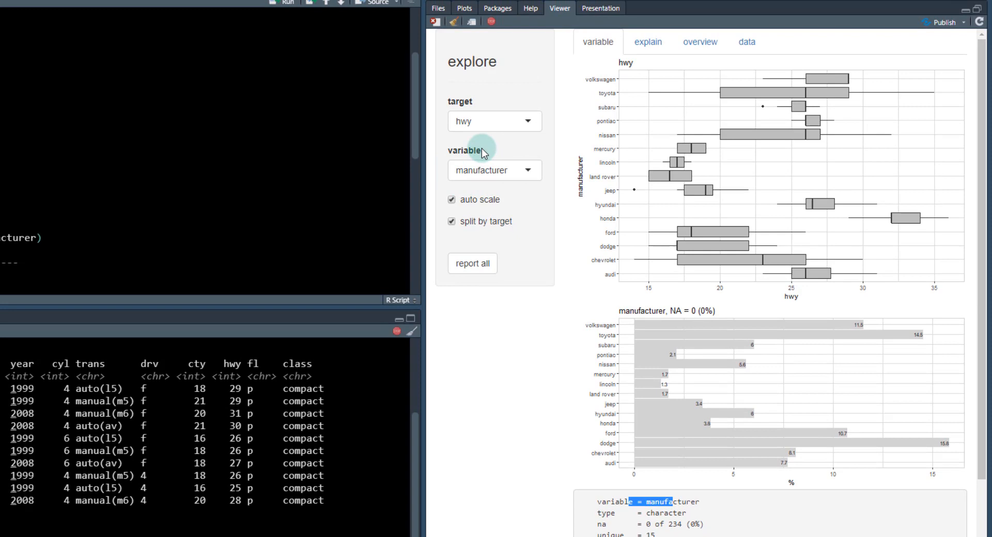
pyautogui.moveTo(554, 105)
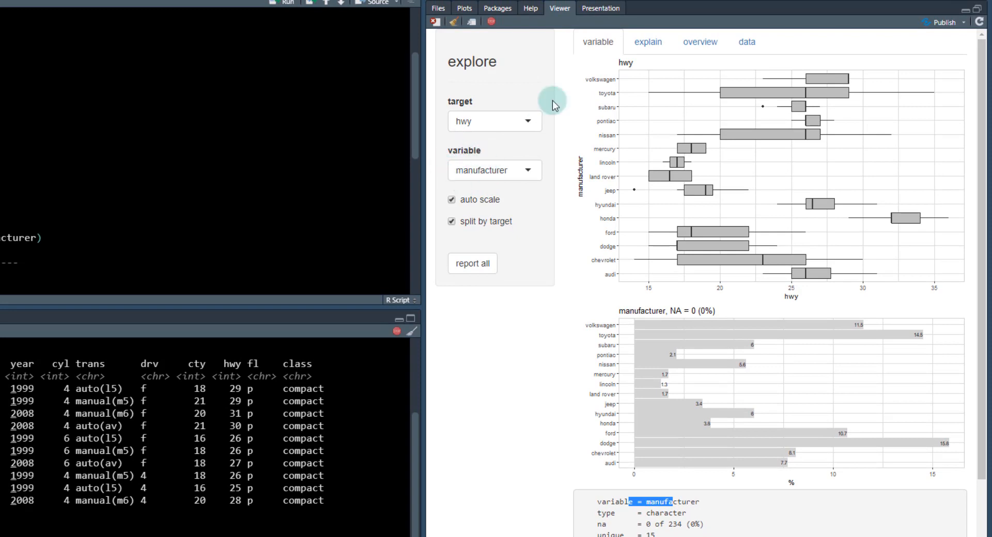
pyautogui.moveTo(562, 152)
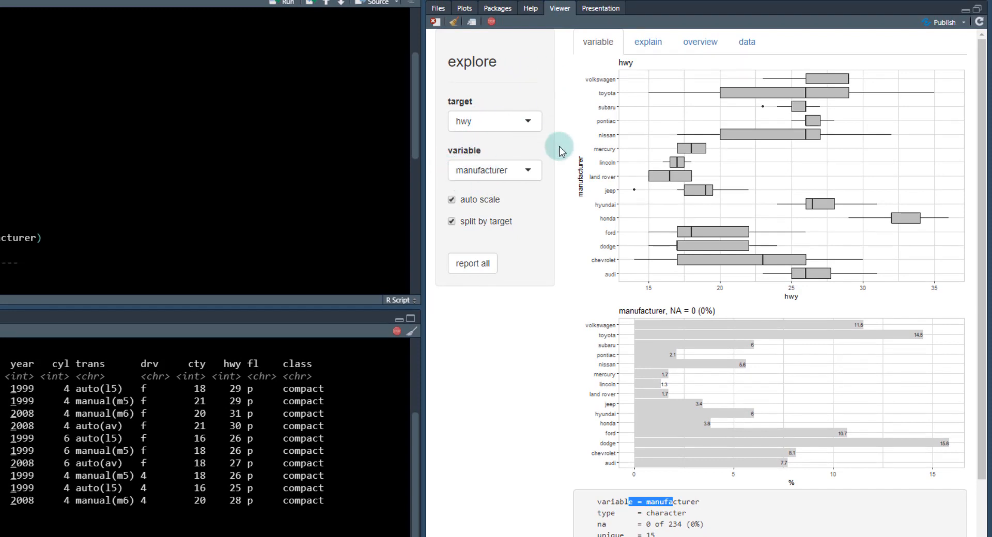
pyautogui.moveTo(686, 155)
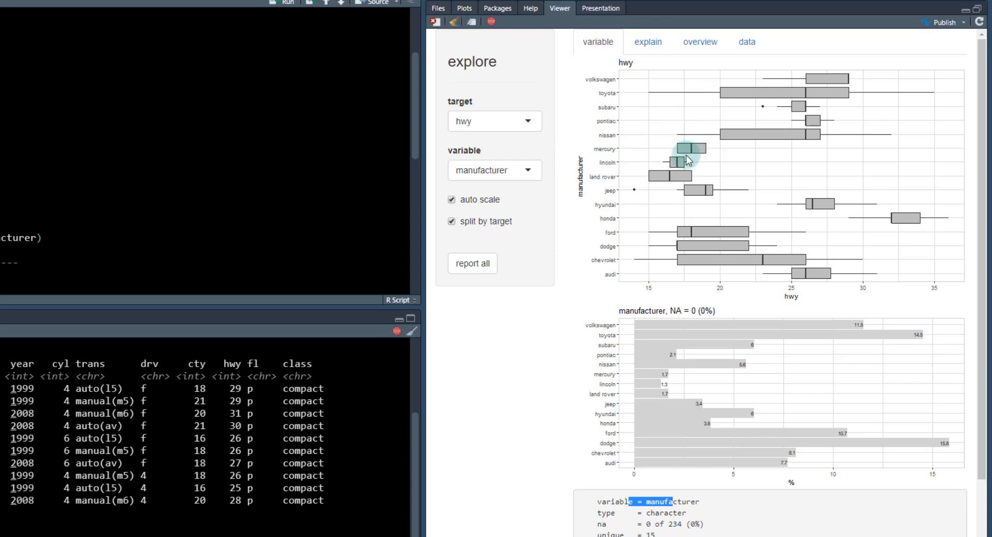
pyautogui.moveTo(769, 130)
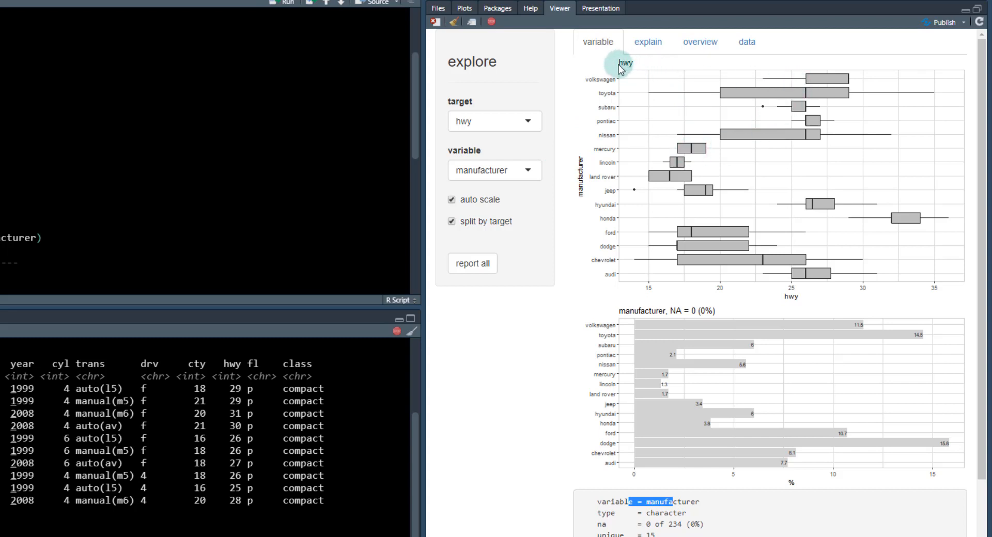
pyautogui.moveTo(601, 139)
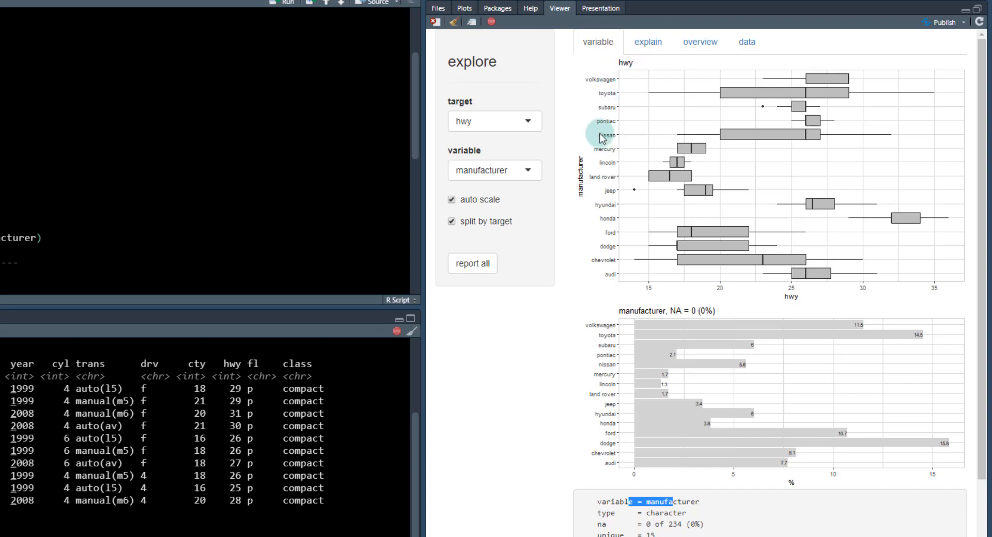
pyautogui.moveTo(606, 102)
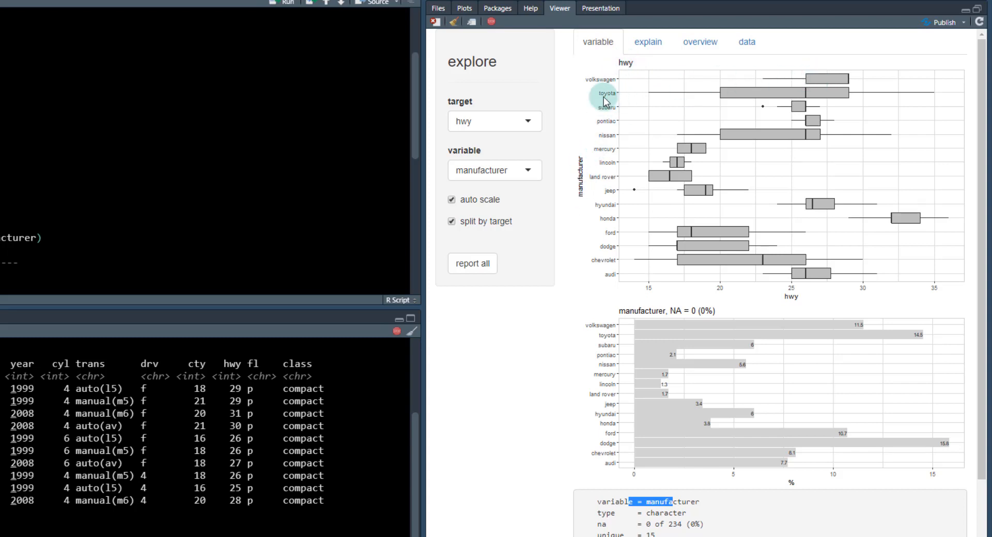
pyautogui.moveTo(793, 86)
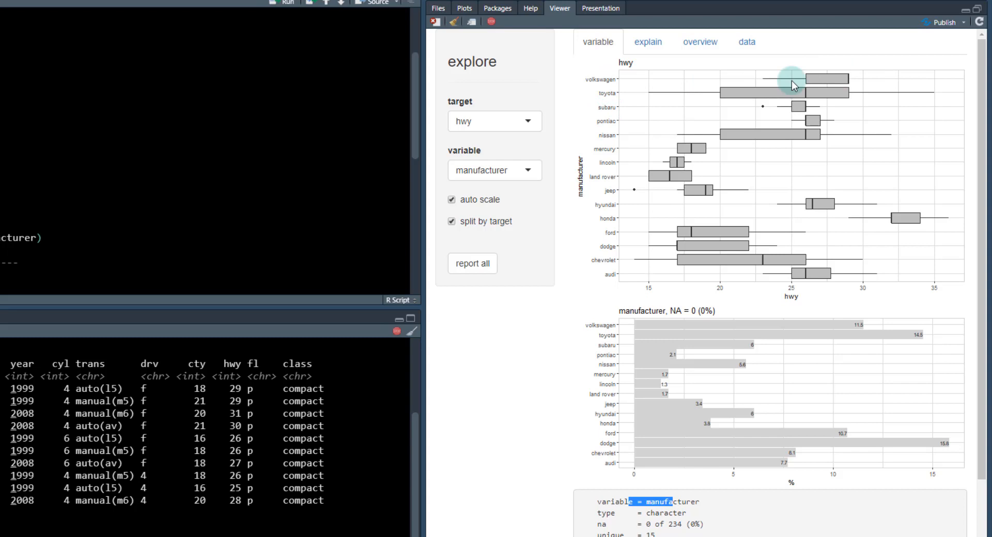
pyautogui.moveTo(737, 148)
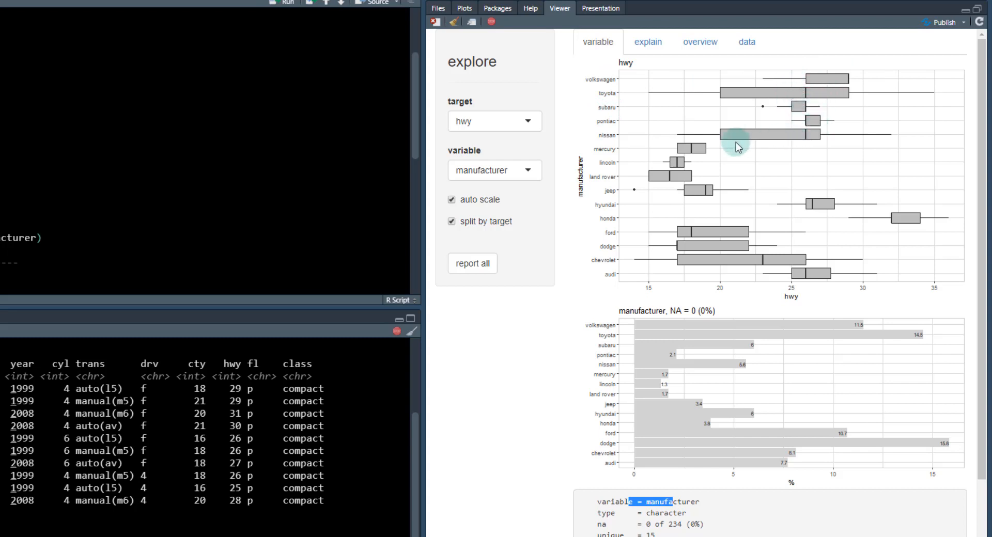
pyautogui.moveTo(799, 300)
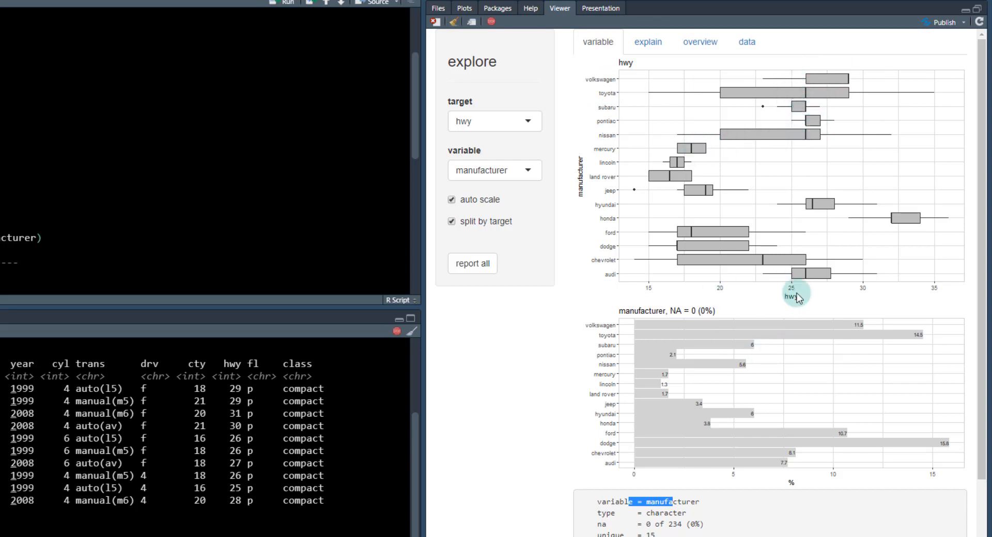
pyautogui.moveTo(799, 297)
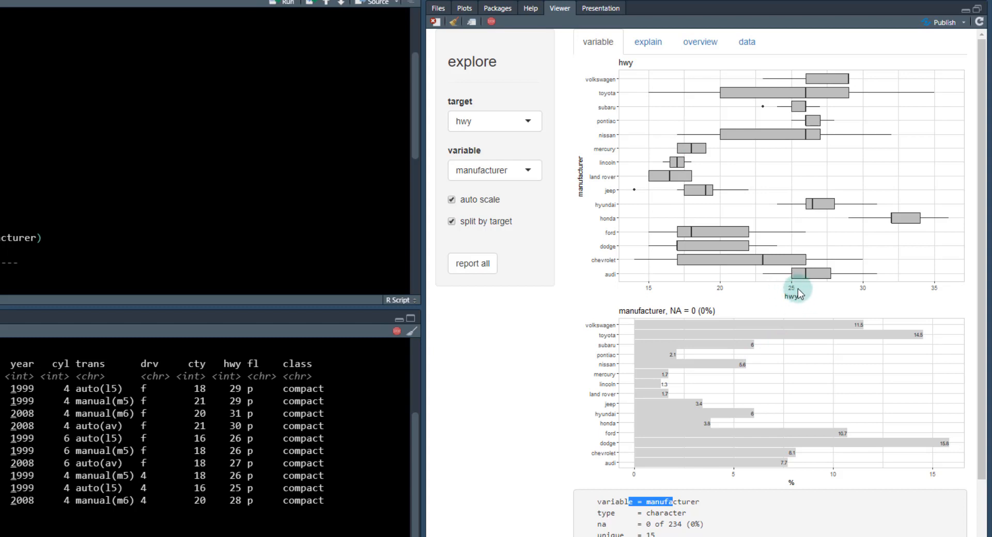
pyautogui.moveTo(617, 282)
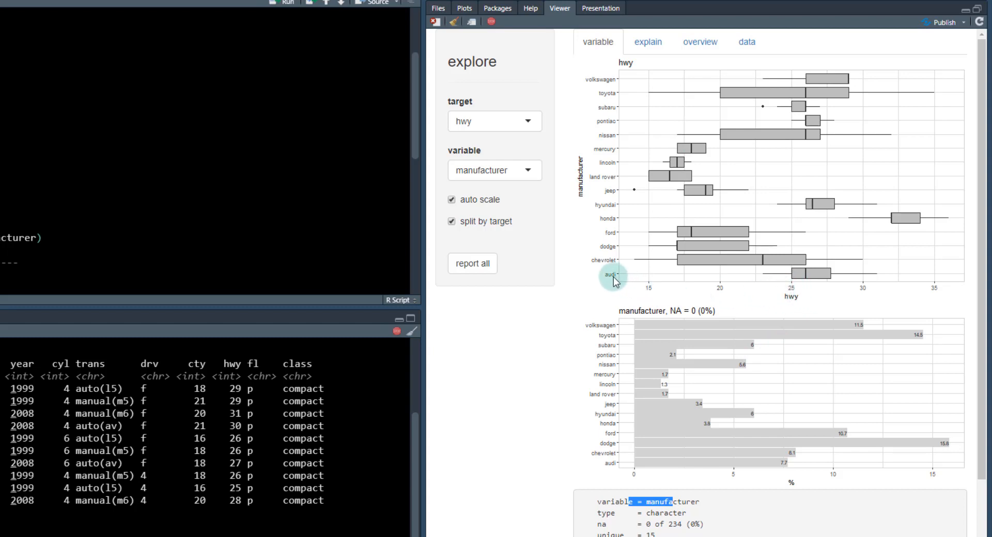
pyautogui.moveTo(811, 275)
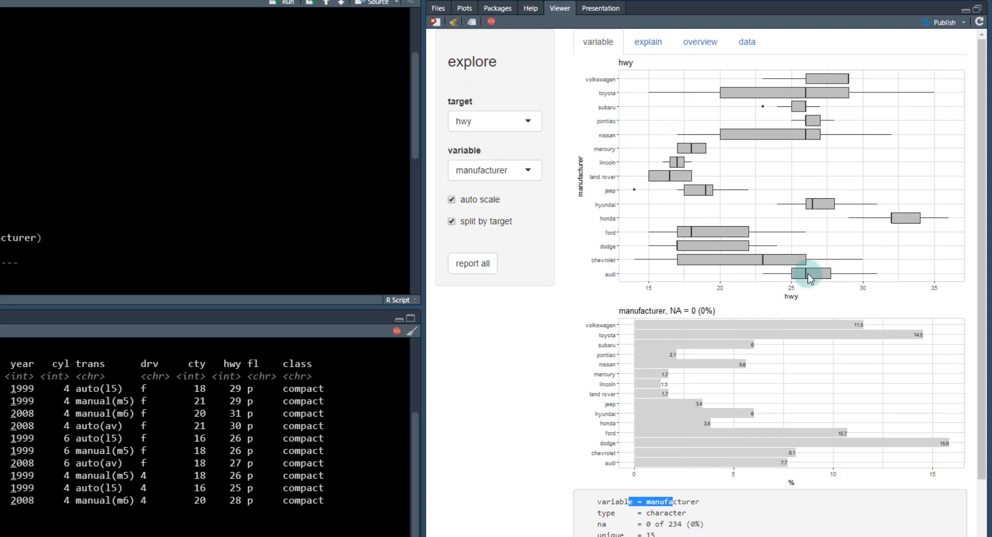
pyautogui.moveTo(809, 285)
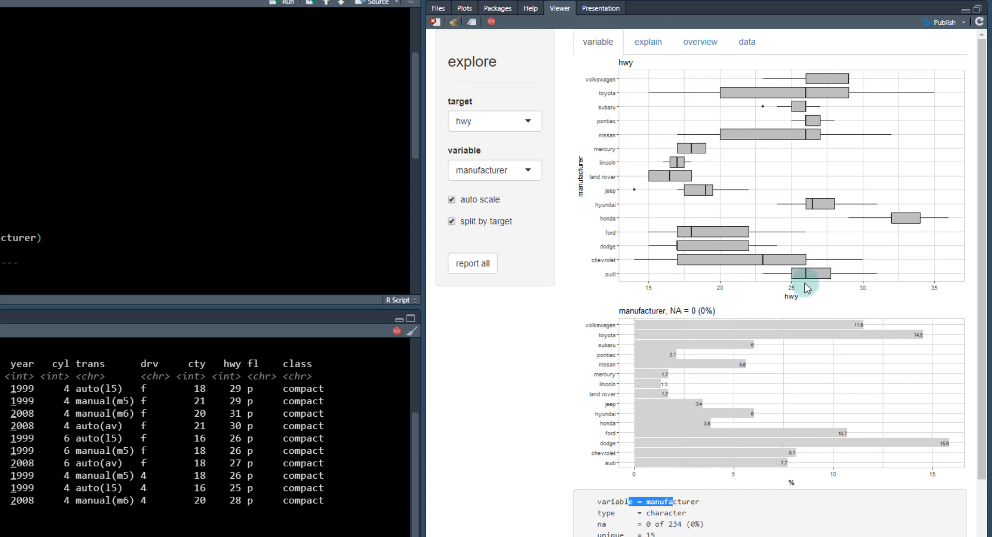
pyautogui.moveTo(810, 280)
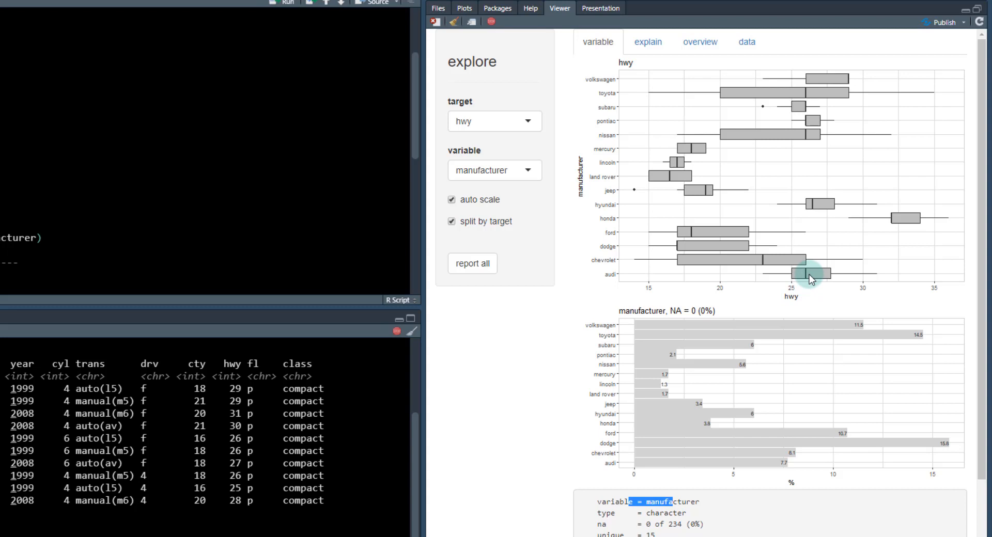
pyautogui.moveTo(672, 185)
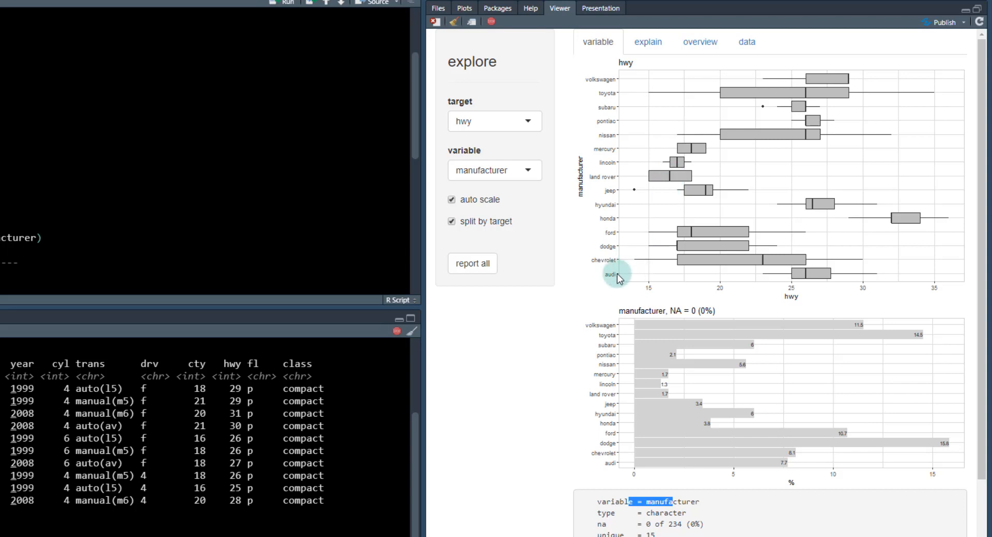
pyautogui.moveTo(611, 185)
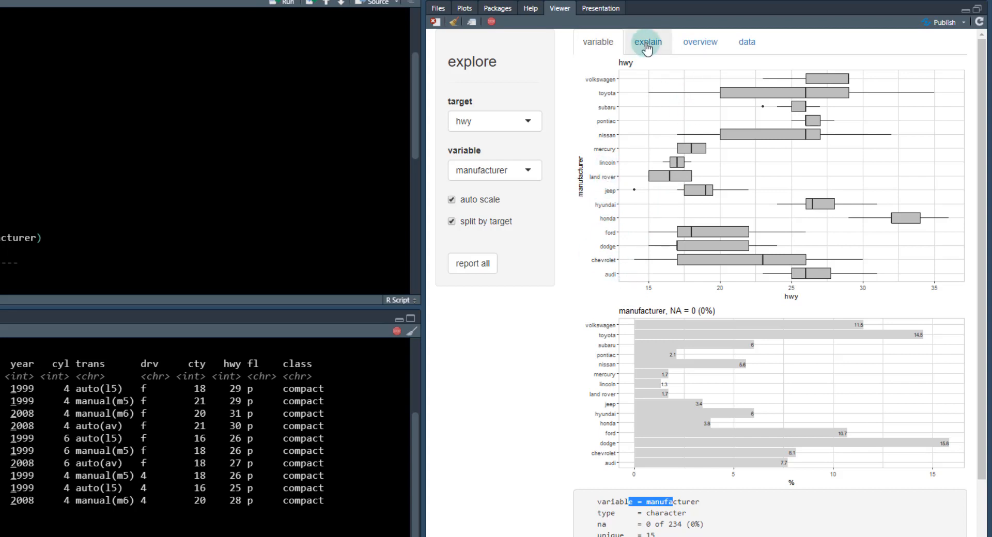
# Switch to the explain view showing the hwy decision tree split first on cty >= 16.
pyautogui.click(647, 42)
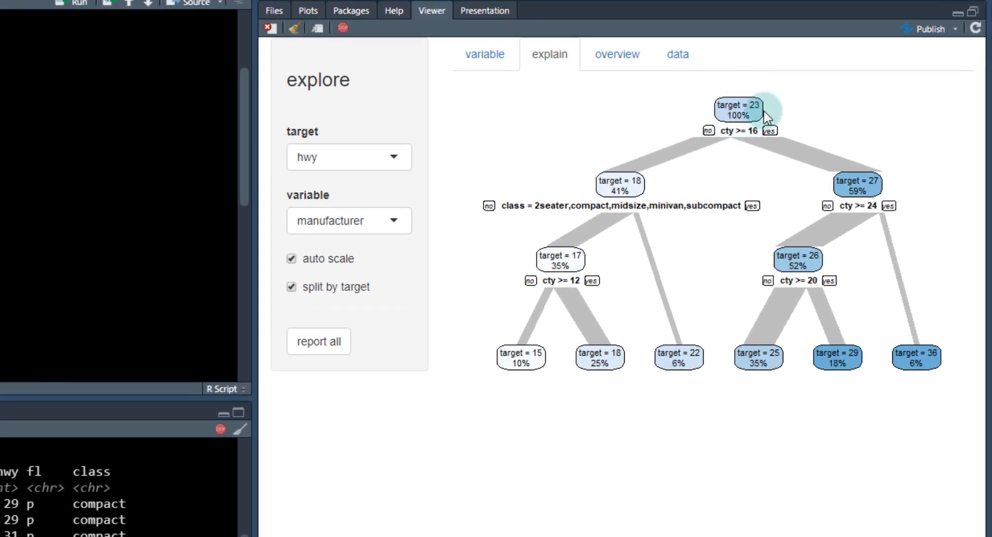
pyautogui.moveTo(691, 145)
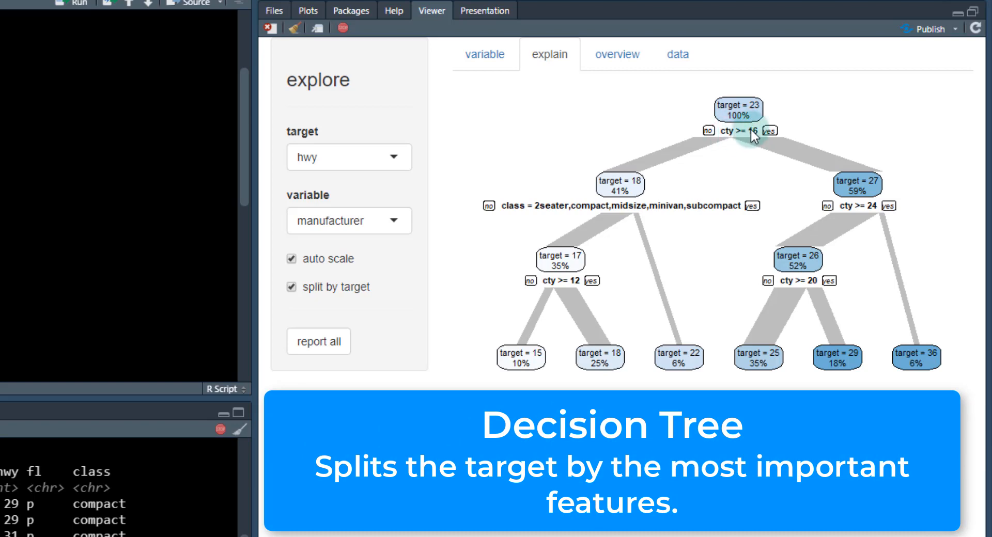
pyautogui.moveTo(872, 208)
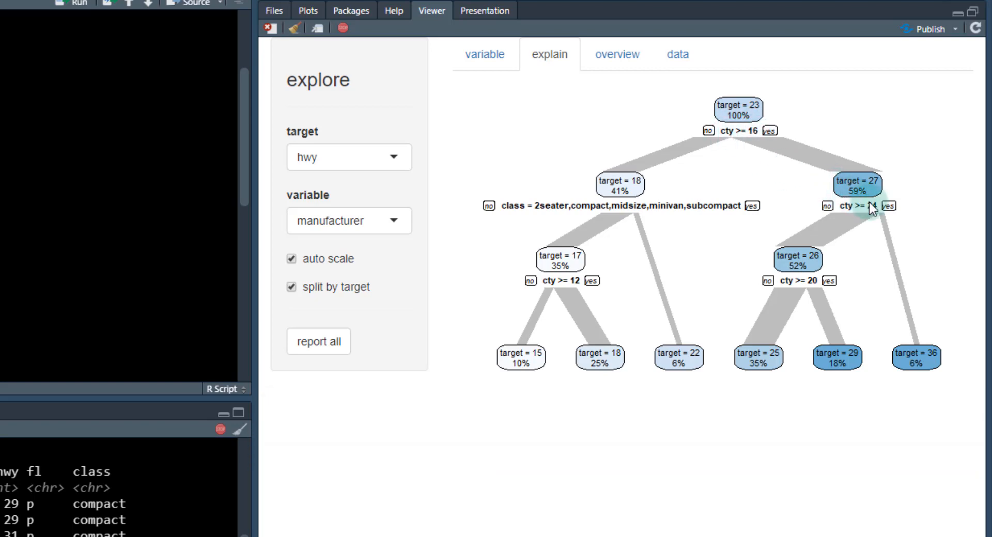
pyautogui.moveTo(738, 132)
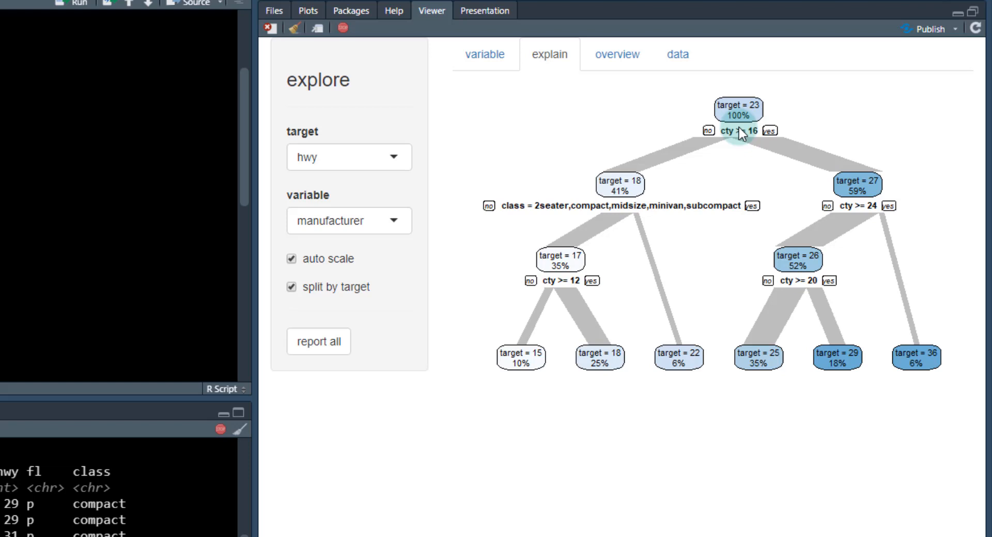
pyautogui.moveTo(858, 184)
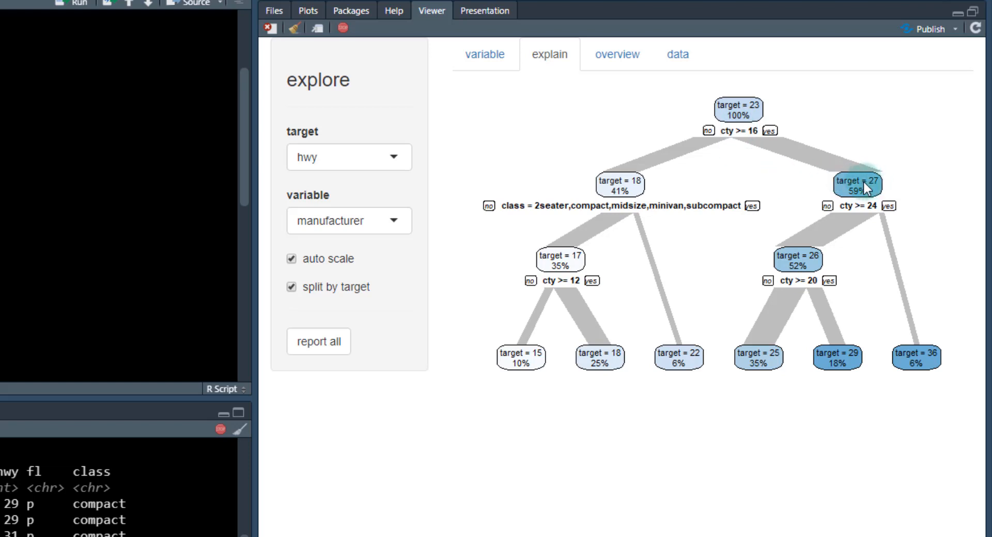
pyautogui.moveTo(497, 219)
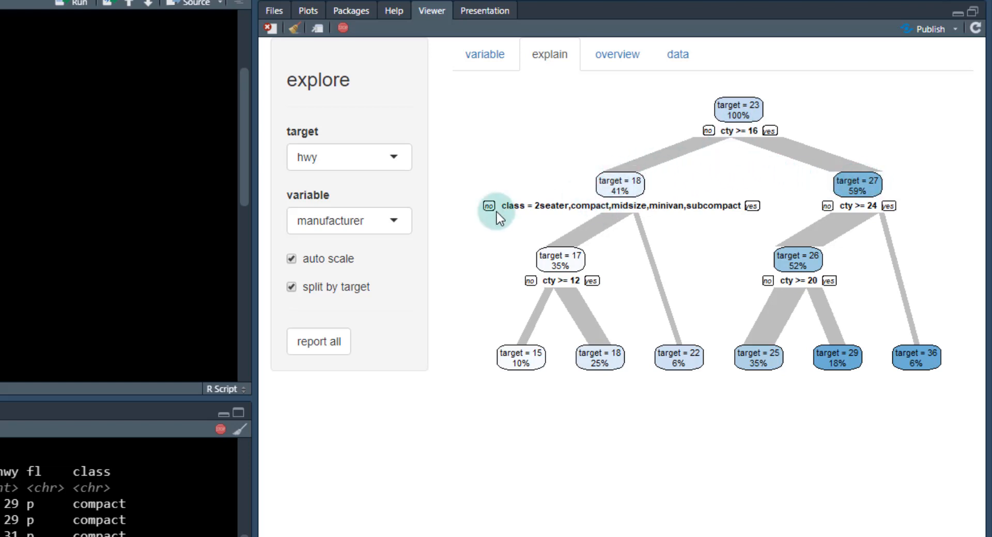
pyautogui.moveTo(645, 215)
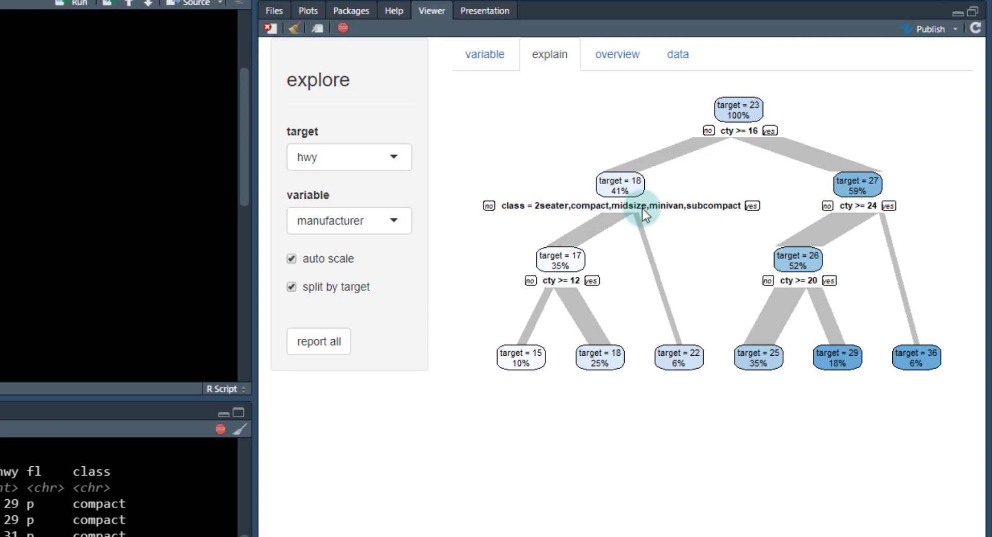
pyautogui.moveTo(632, 185)
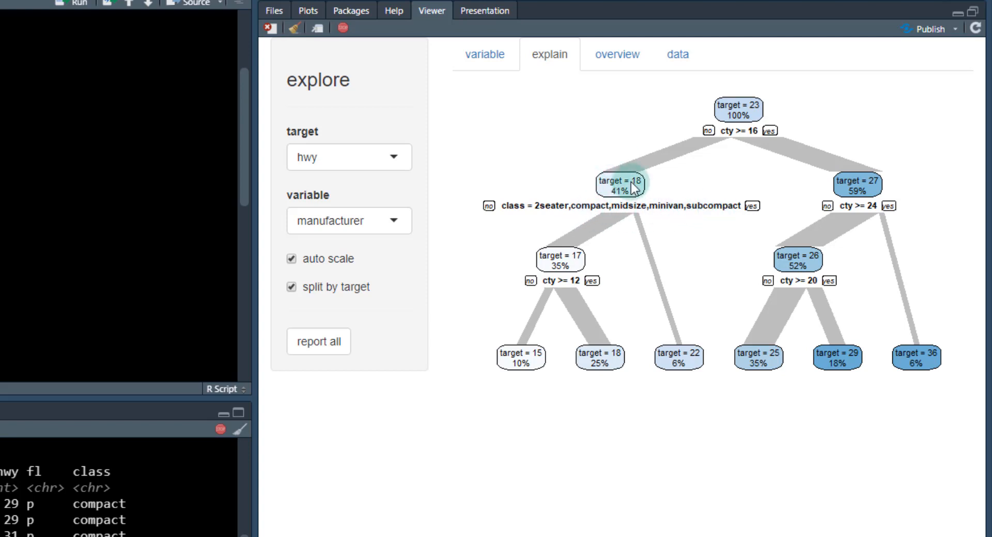
pyautogui.moveTo(636, 190)
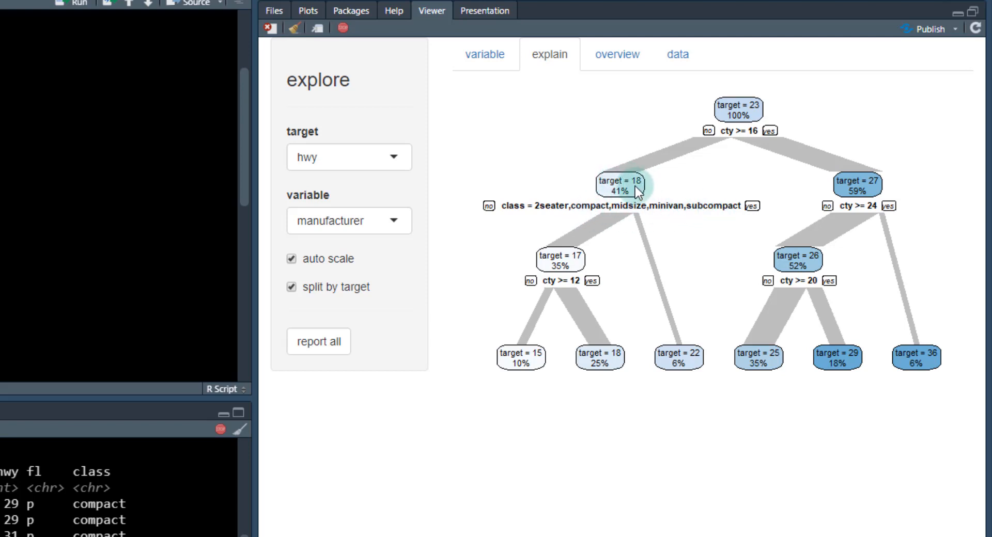
pyautogui.moveTo(700, 215)
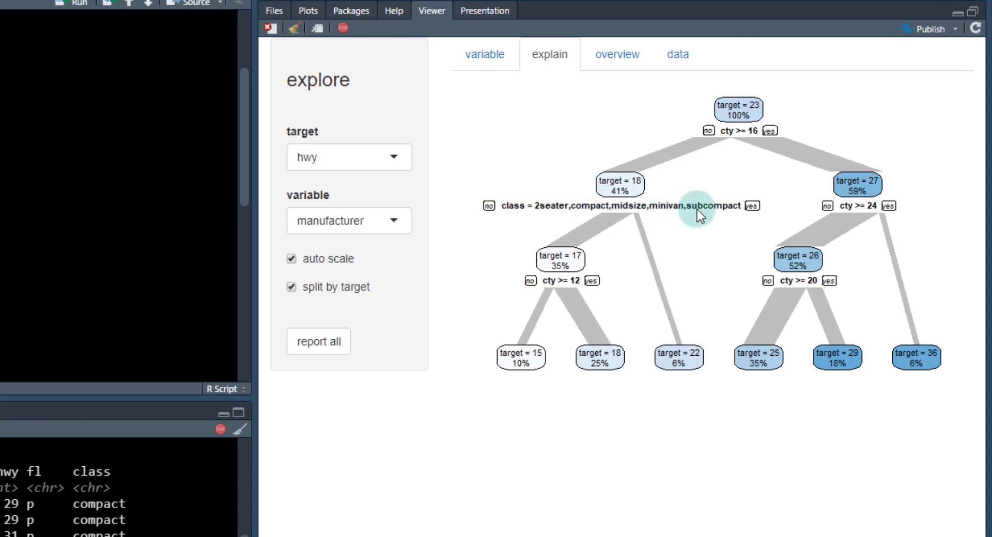
pyautogui.moveTo(847, 197)
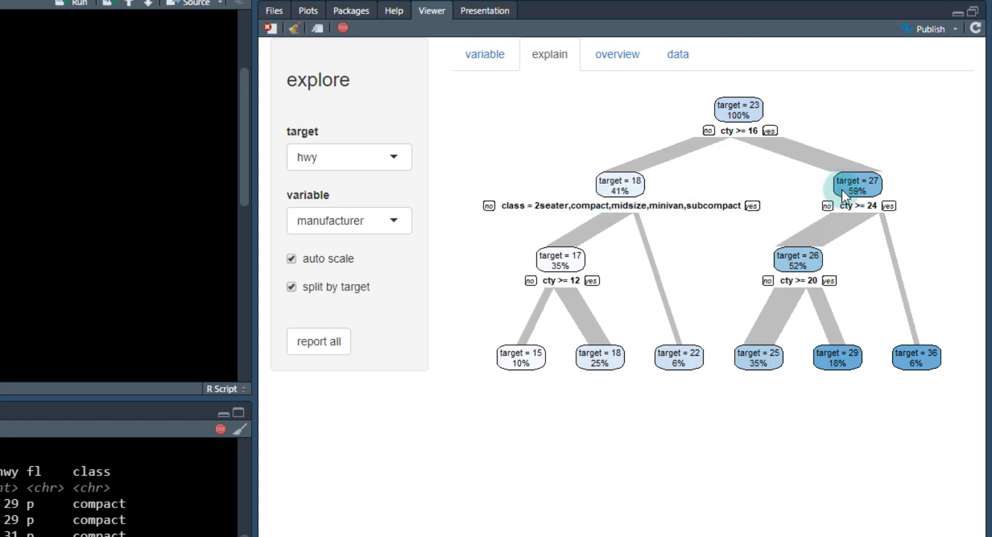
pyautogui.moveTo(588, 307)
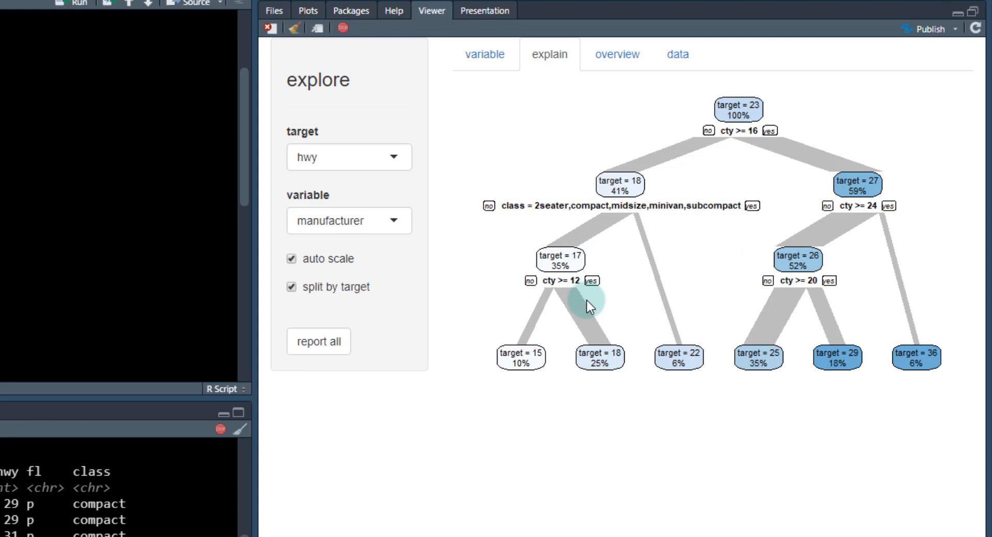
pyautogui.moveTo(547, 283)
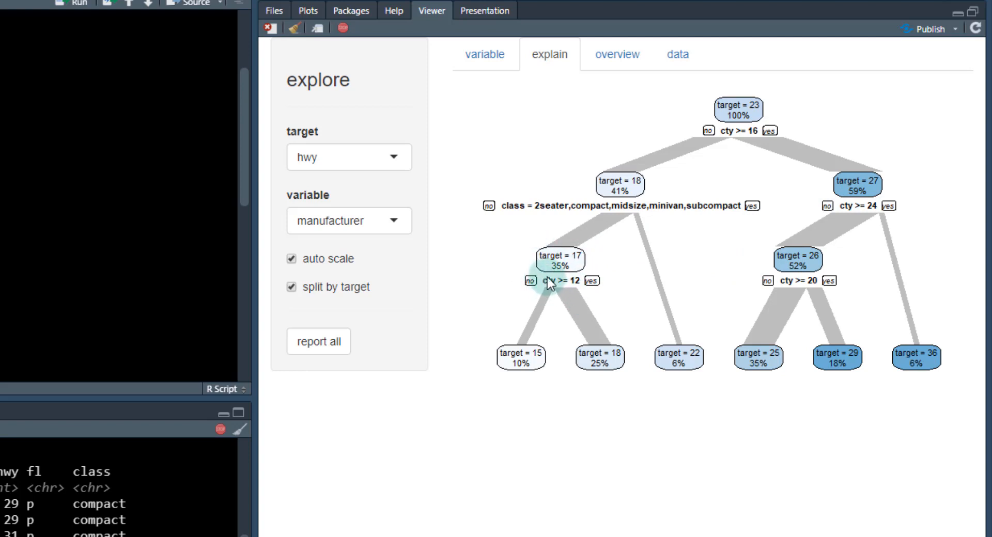
pyautogui.moveTo(731, 130)
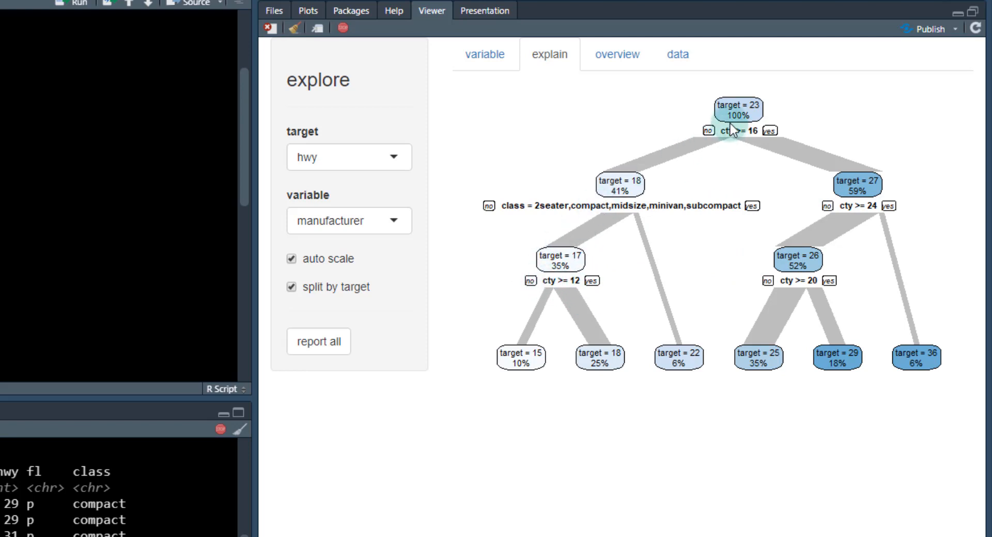
pyautogui.moveTo(735, 136)
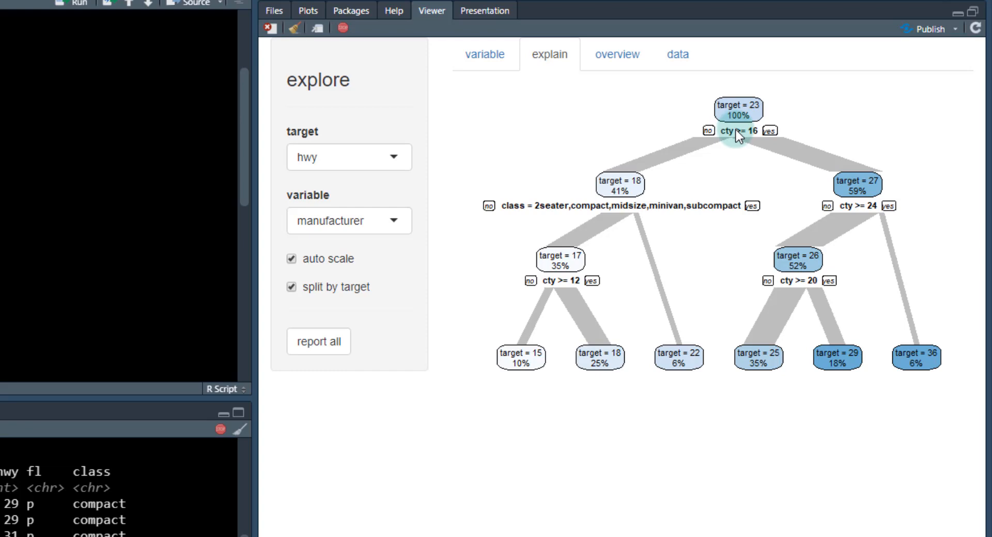
pyautogui.moveTo(573, 258)
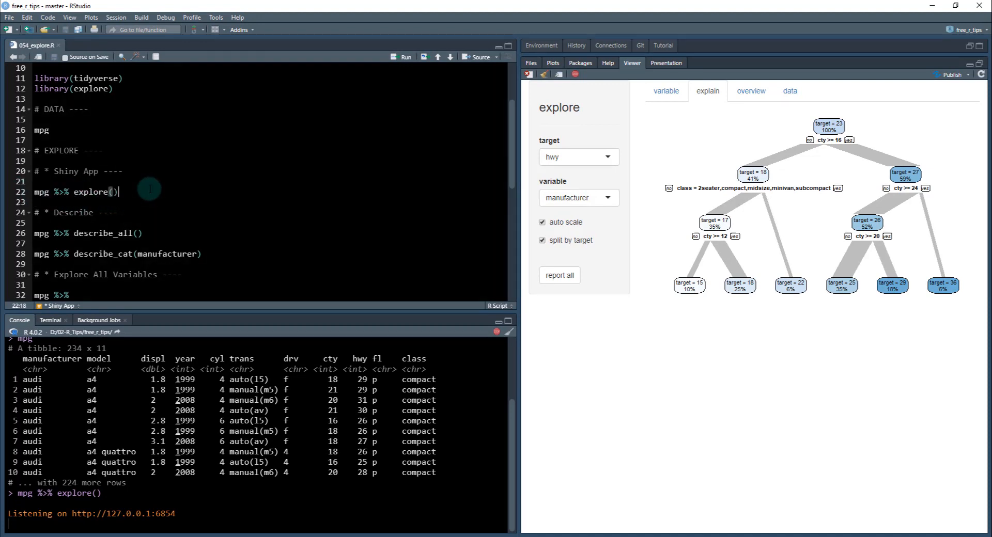
# Duplicate the explore() line, insert select(-cty) %>% before it, and run it.
pyautogui.press('Return')
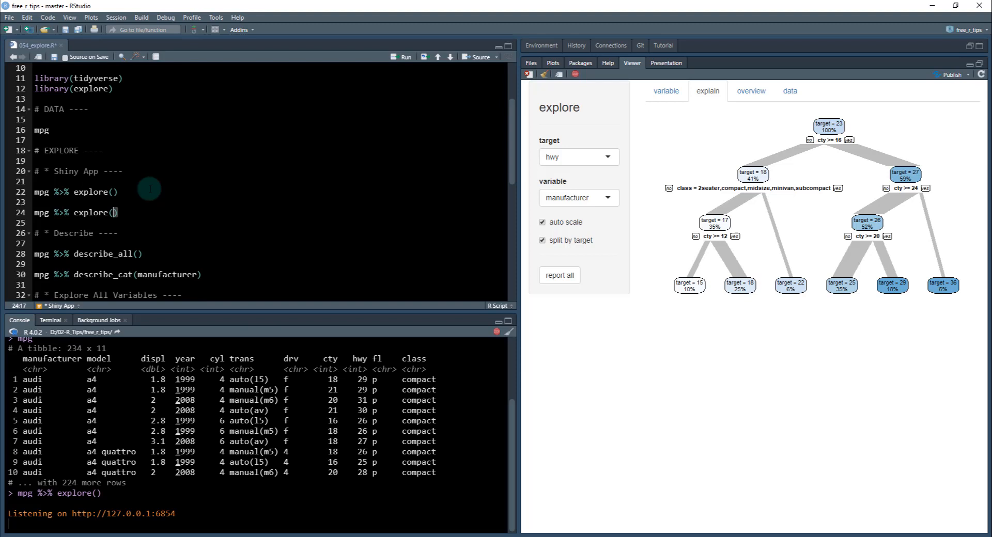
pyautogui.click(113, 212)
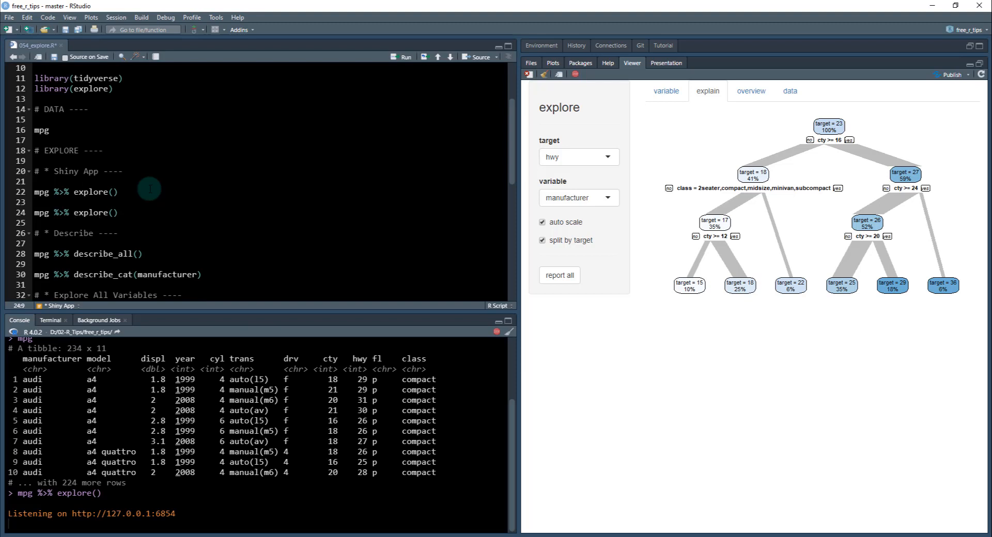
pyautogui.write('select(-')
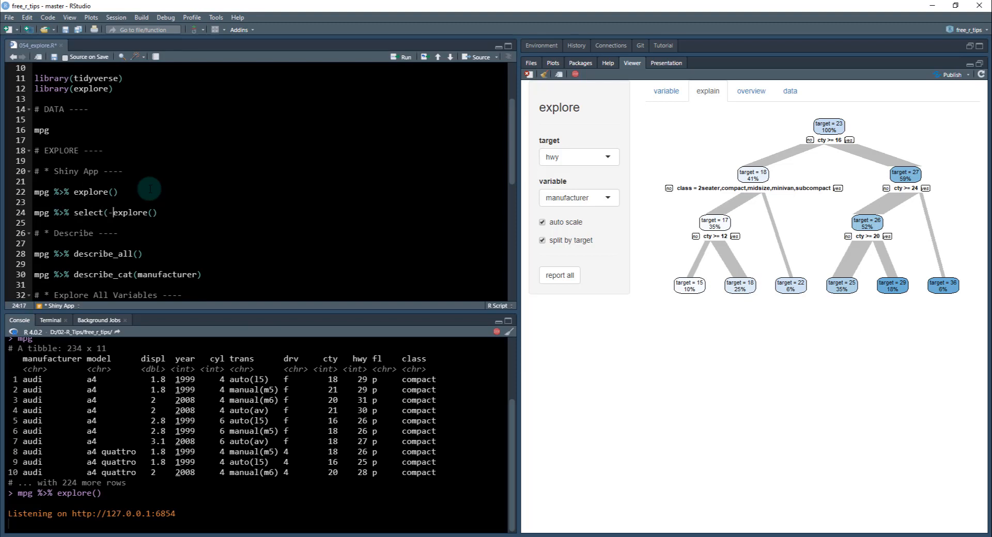
pyautogui.write('cty) %>%')
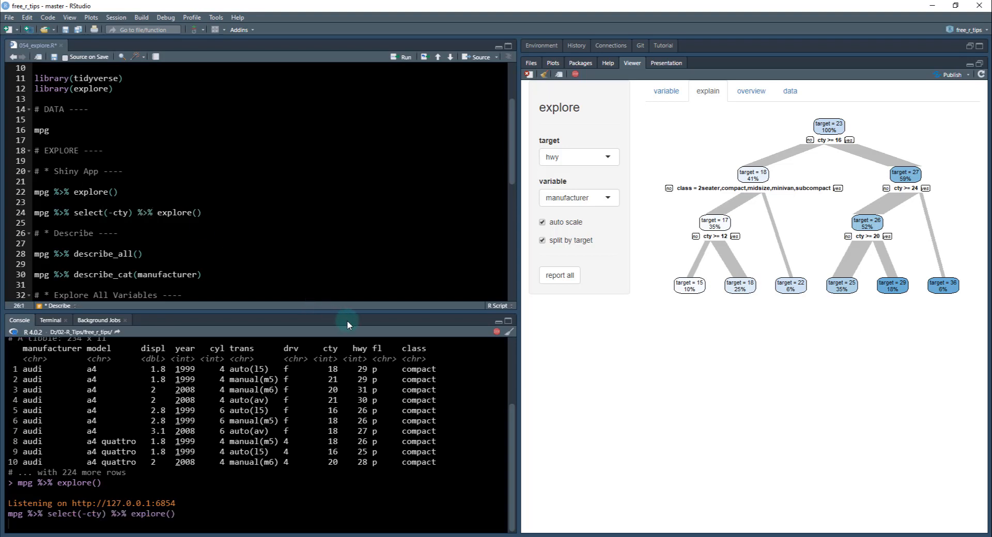
pyautogui.click(664, 91)
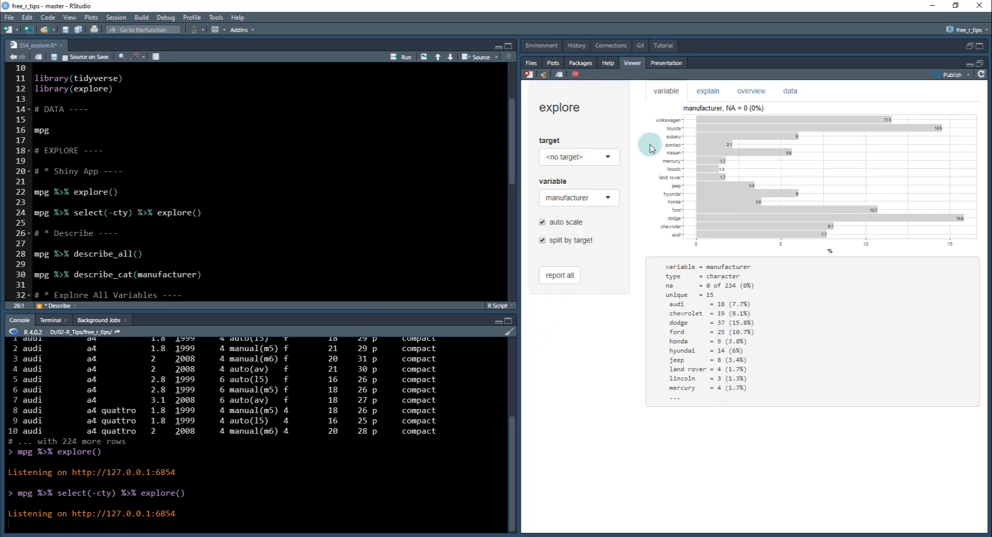
# Choose hwy as the target variable in the relaunched explore app.
pyautogui.click(577, 156)
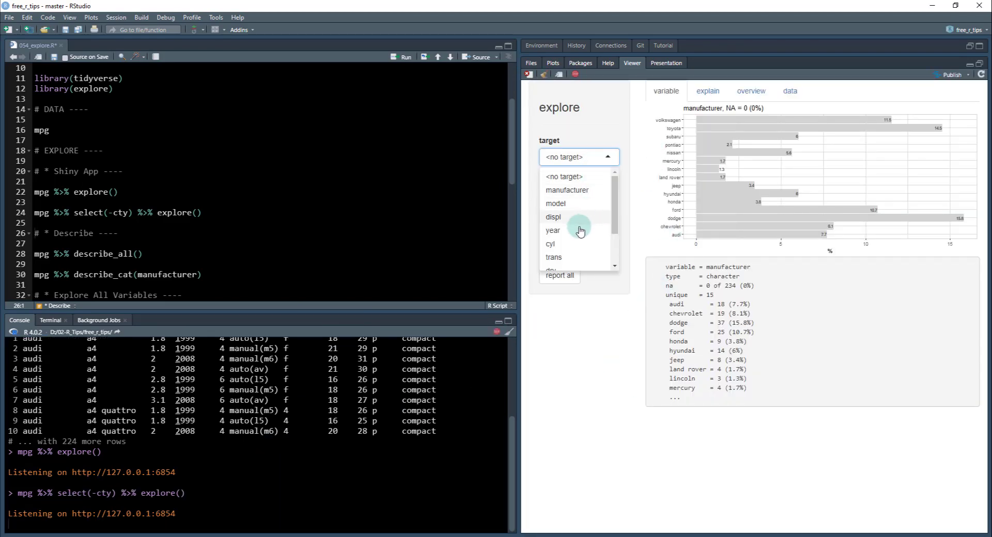
pyautogui.click(578, 230)
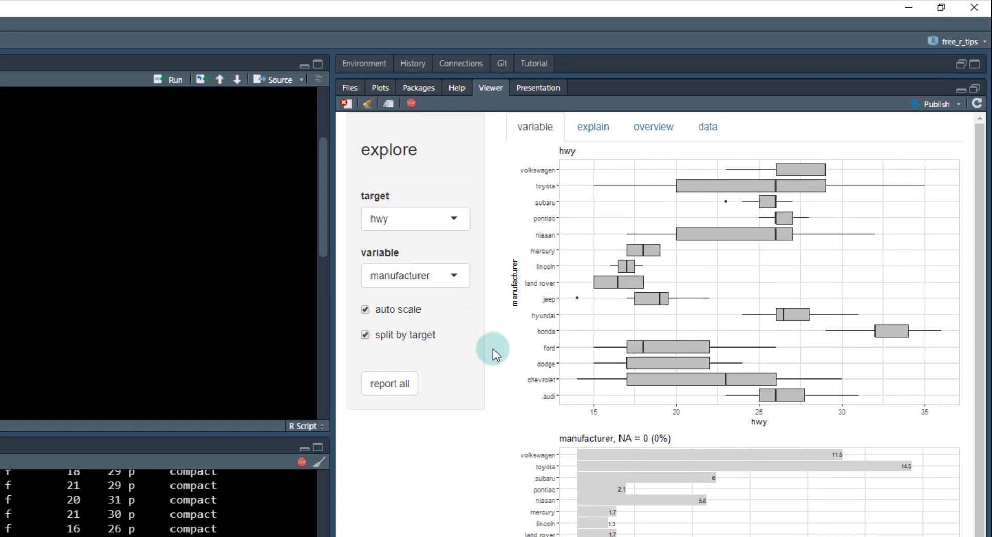
# Switch to the explain view, whose hwy tree now splits first on class.
pyautogui.click(591, 126)
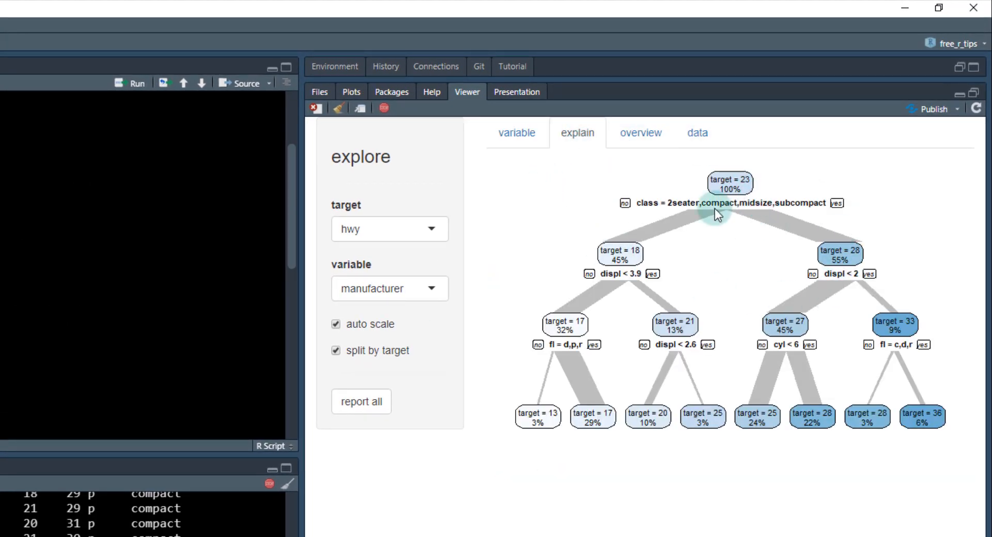
pyautogui.moveTo(735, 209)
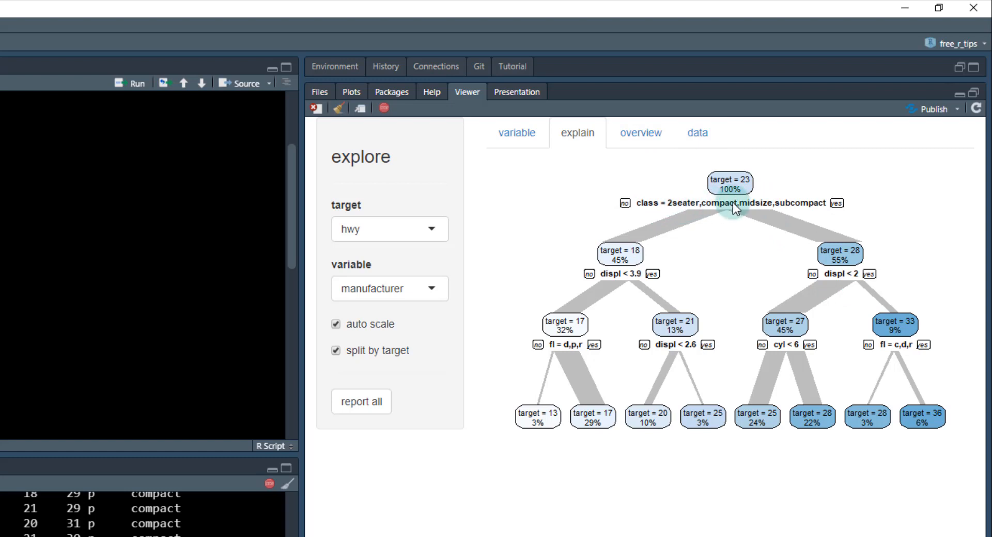
pyautogui.moveTo(805, 217)
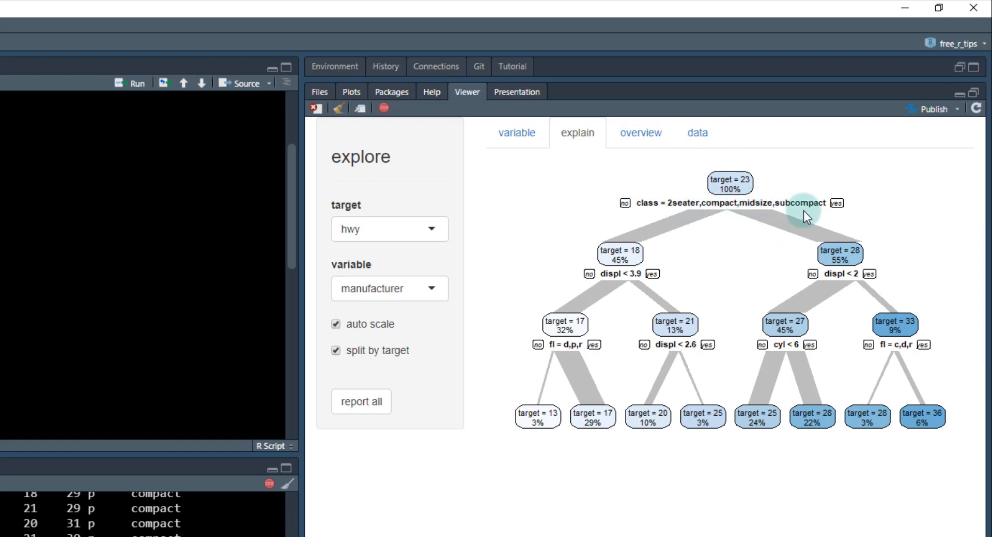
pyautogui.moveTo(706, 193)
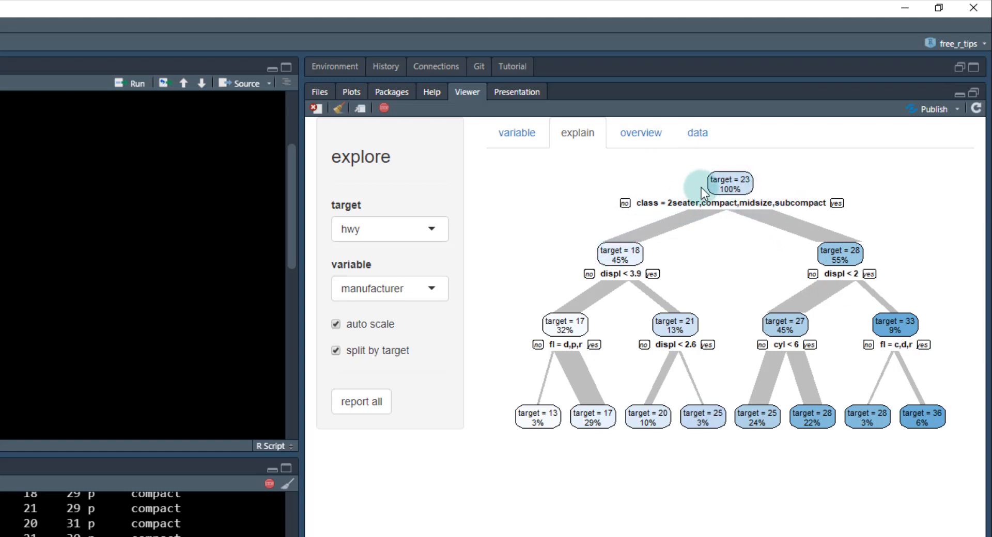
pyautogui.moveTo(857, 254)
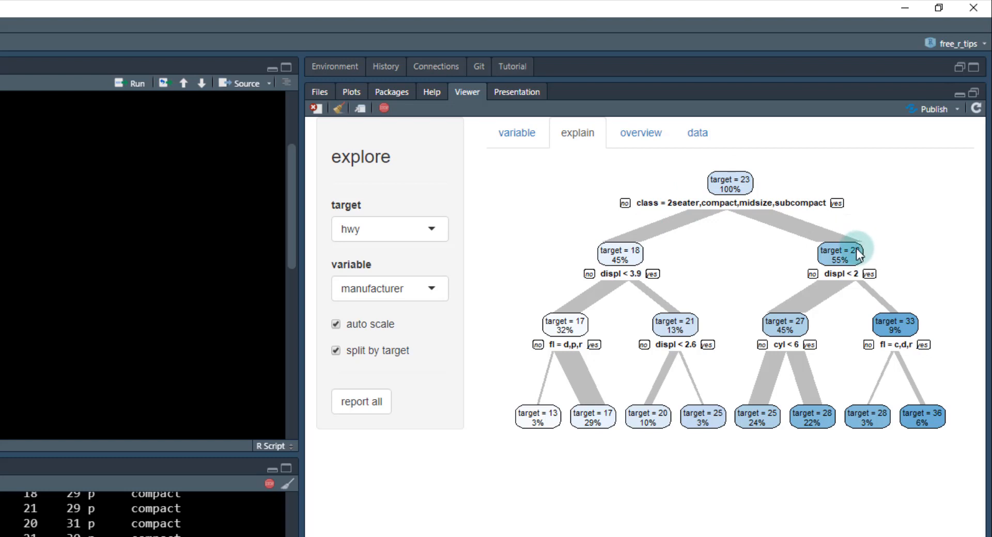
pyautogui.moveTo(680, 214)
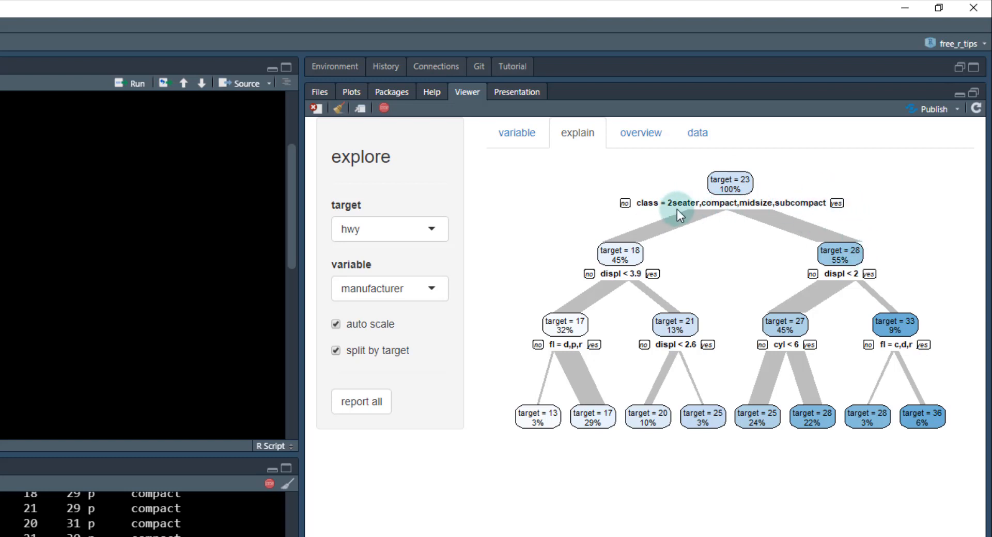
pyautogui.moveTo(847, 238)
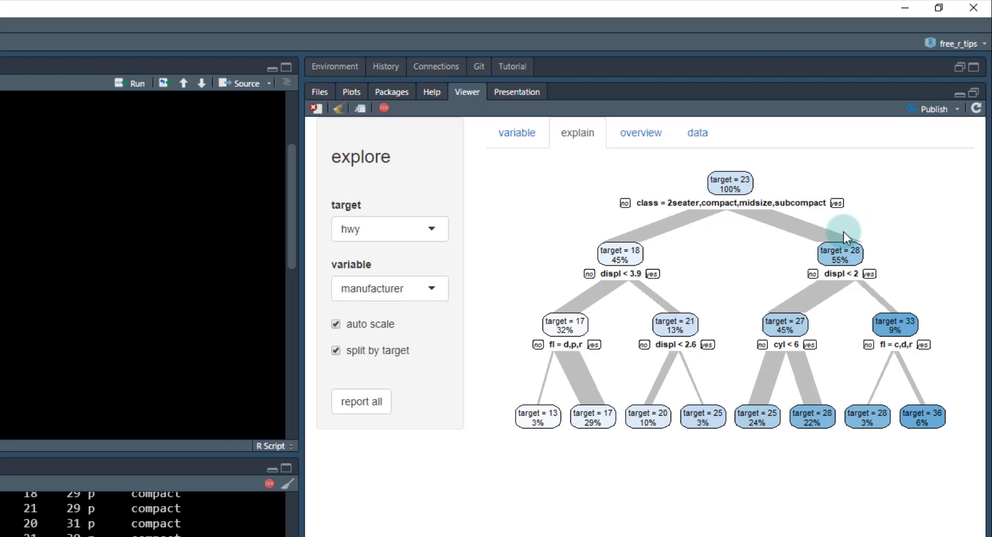
pyautogui.moveTo(864, 260)
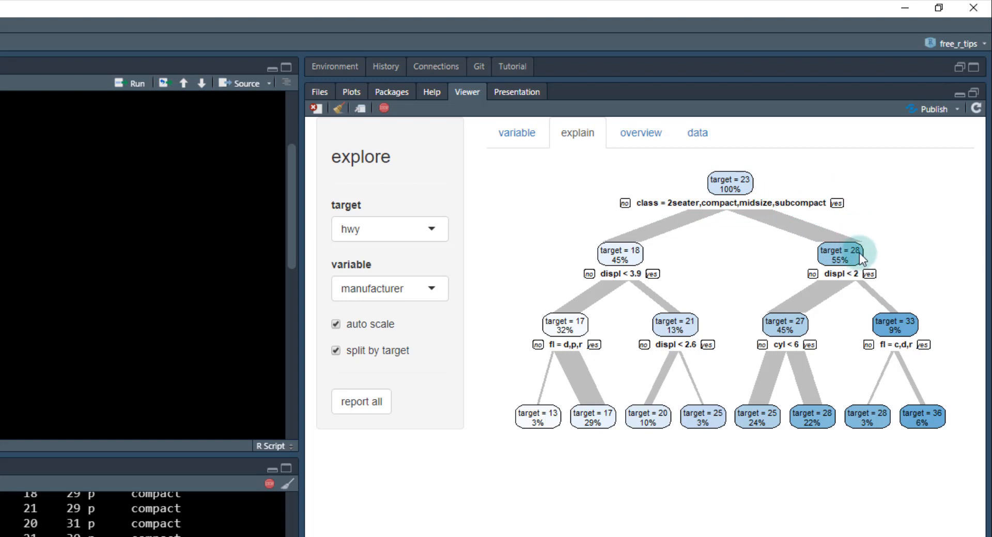
pyautogui.moveTo(636, 259)
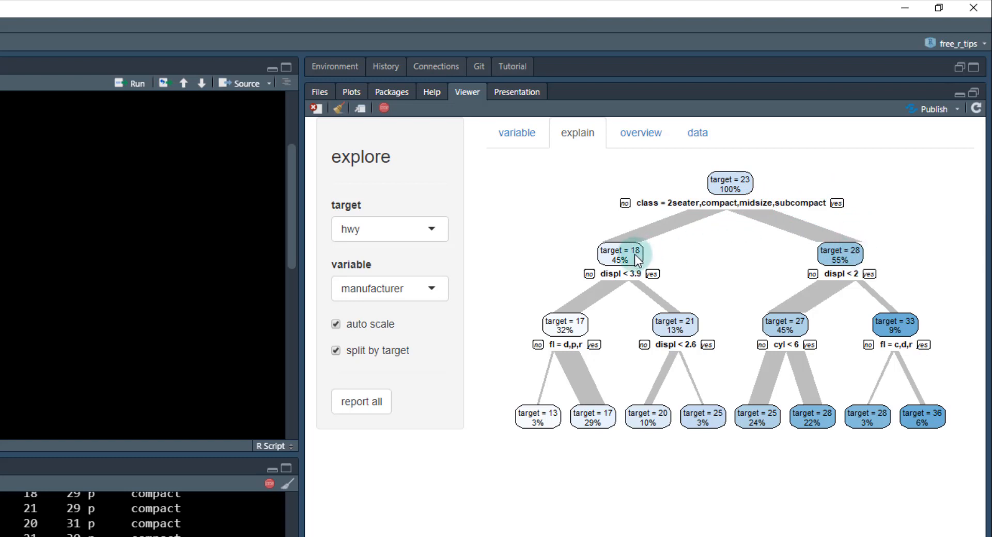
pyautogui.moveTo(617, 283)
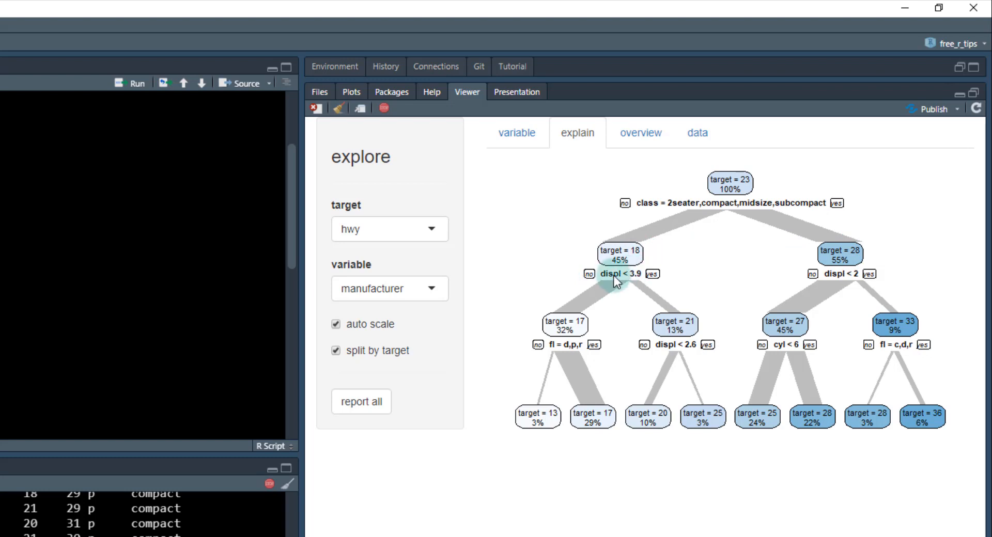
pyautogui.moveTo(656, 295)
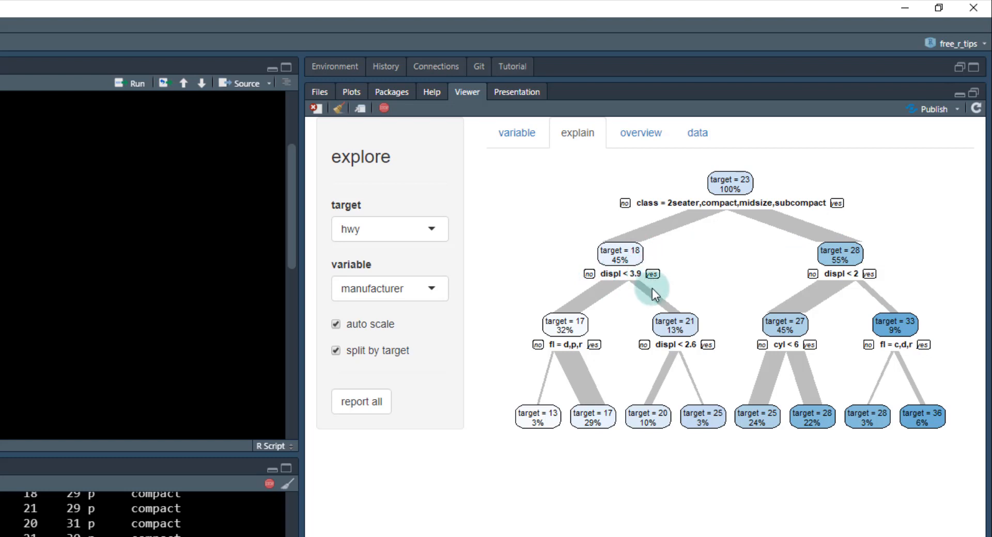
pyautogui.moveTo(630, 282)
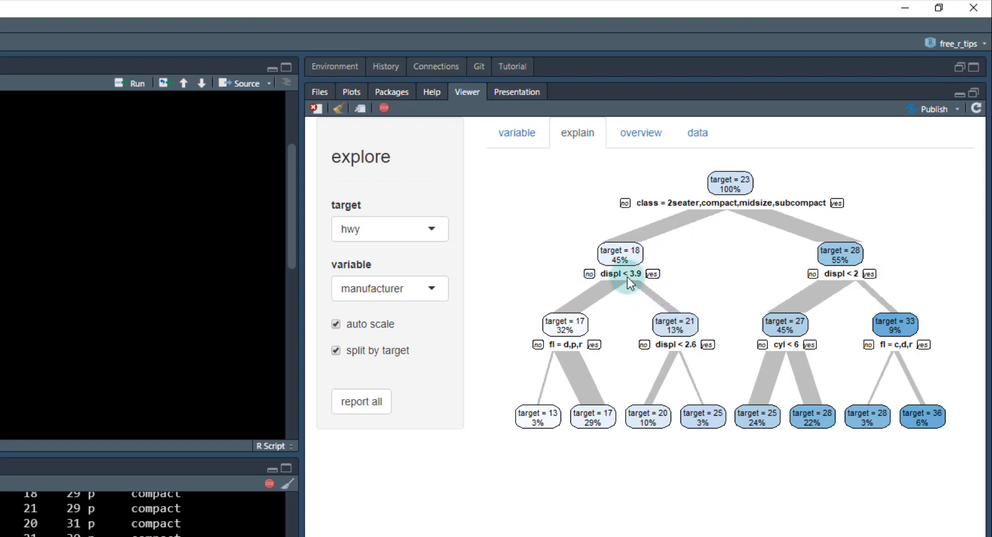
pyautogui.moveTo(566, 328)
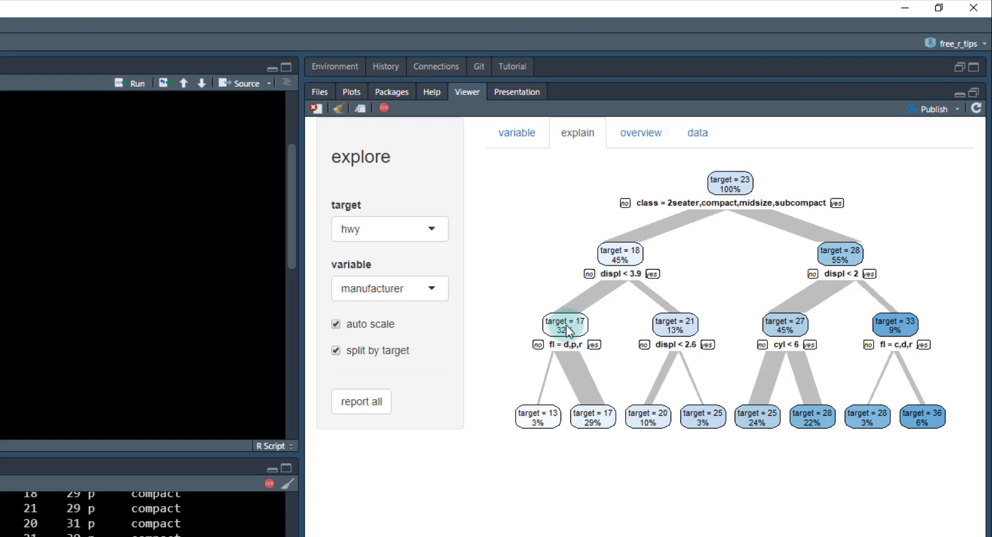
pyautogui.moveTo(567, 426)
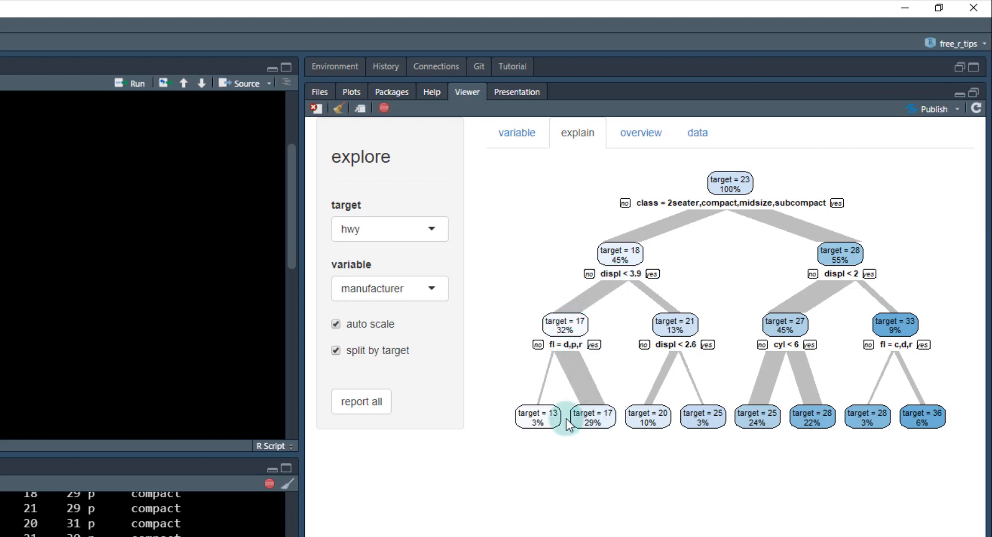
pyautogui.moveTo(645, 224)
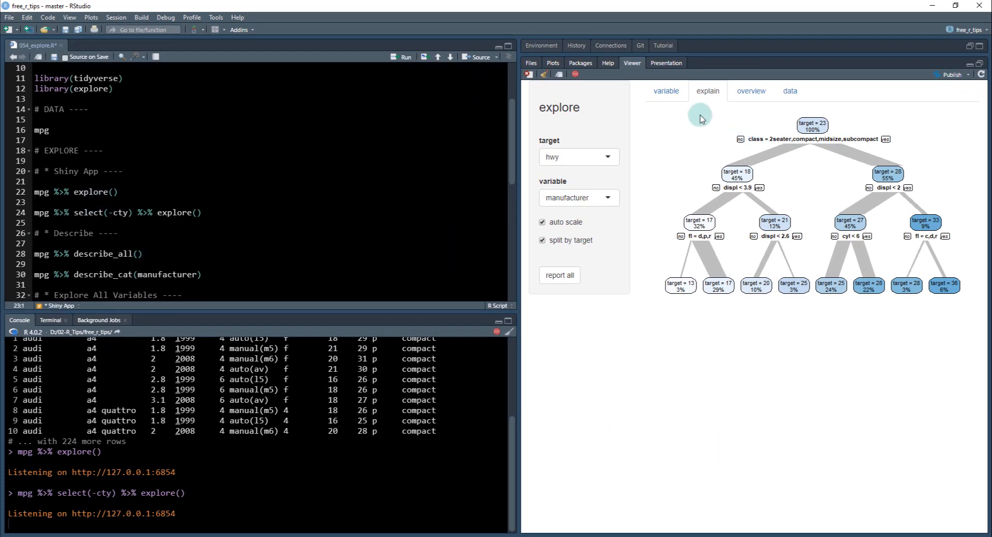
# Run mpg %>% describe_all() and point out manufacturer's missing count and year's int type.
pyautogui.click(102, 235)
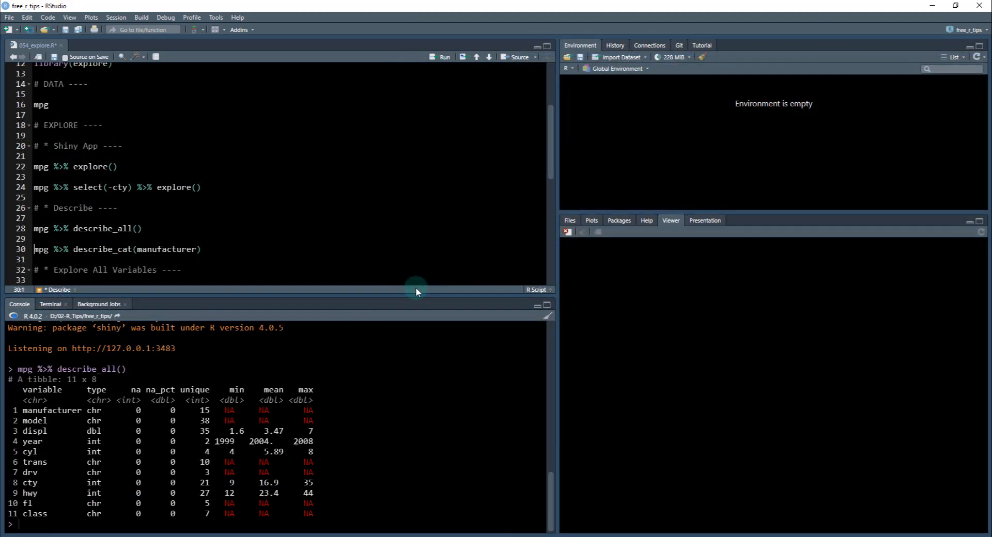
pyautogui.moveTo(210, 356)
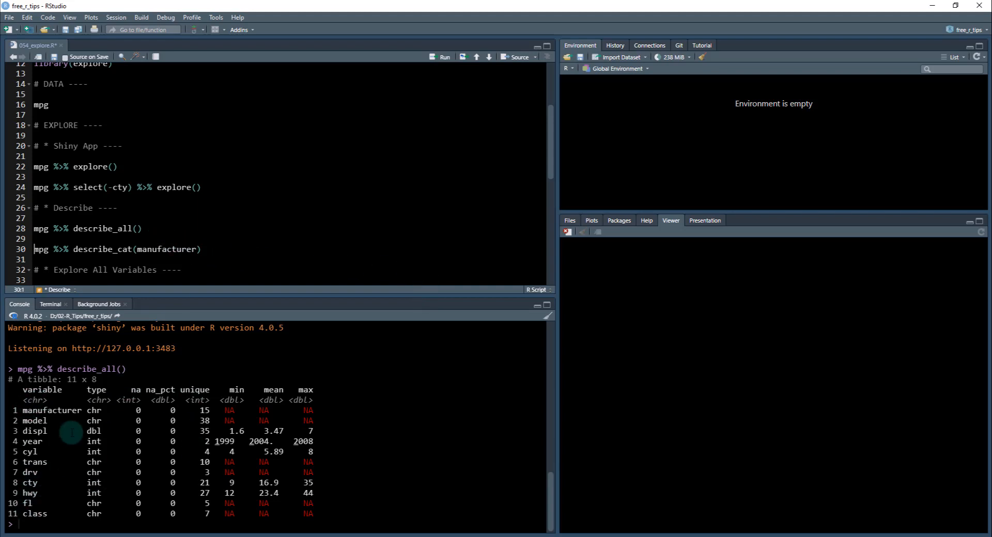
pyautogui.moveTo(38, 514)
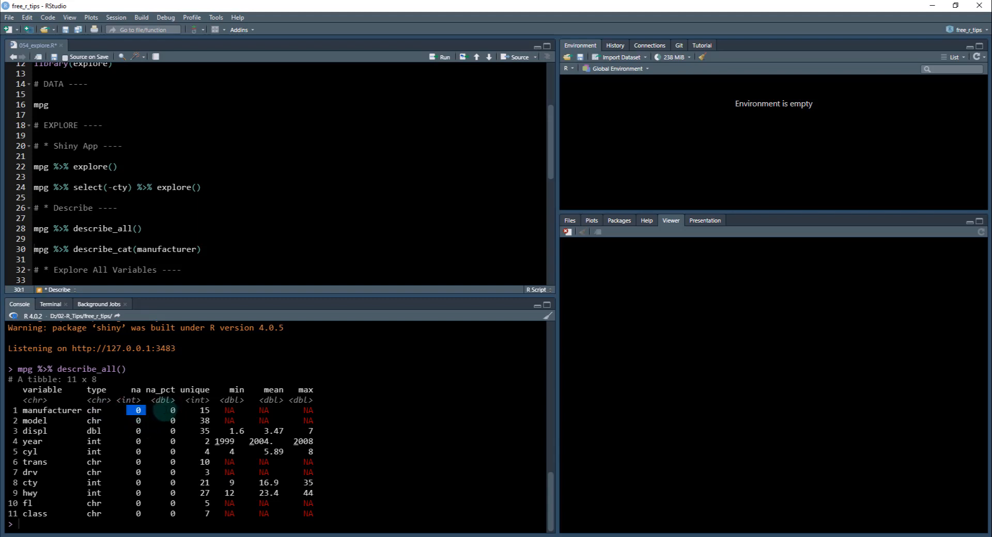
pyautogui.click(204, 410)
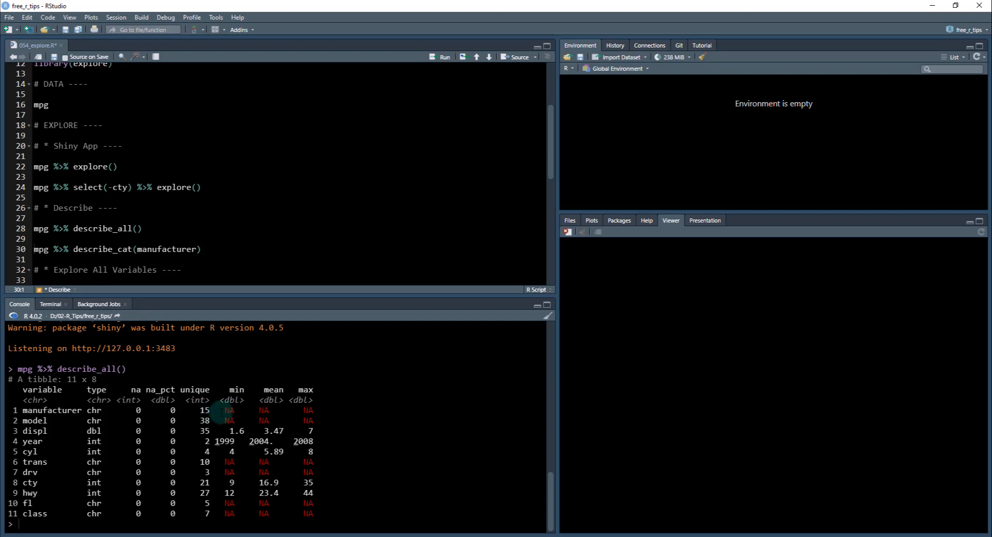
pyautogui.doubleClick(94, 441)
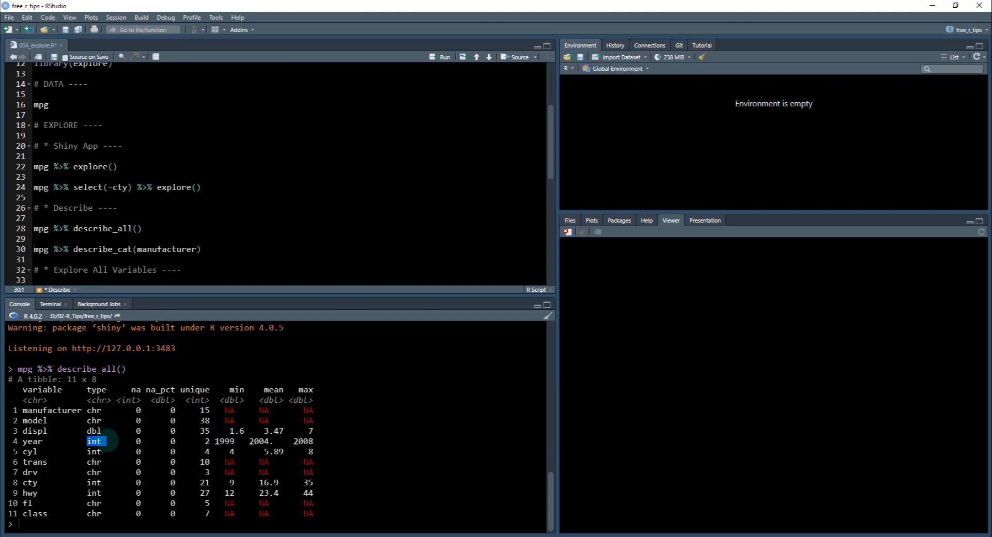
pyautogui.click(237, 431)
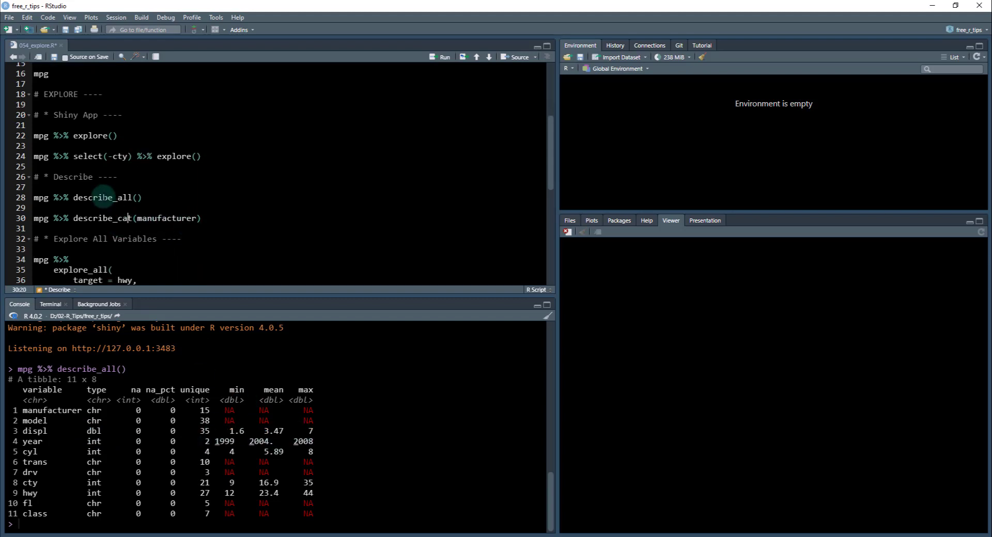
# Run describe_cat(manufacturer) and scroll its 15-make counts and percentages in the console.
pyautogui.click(445, 56)
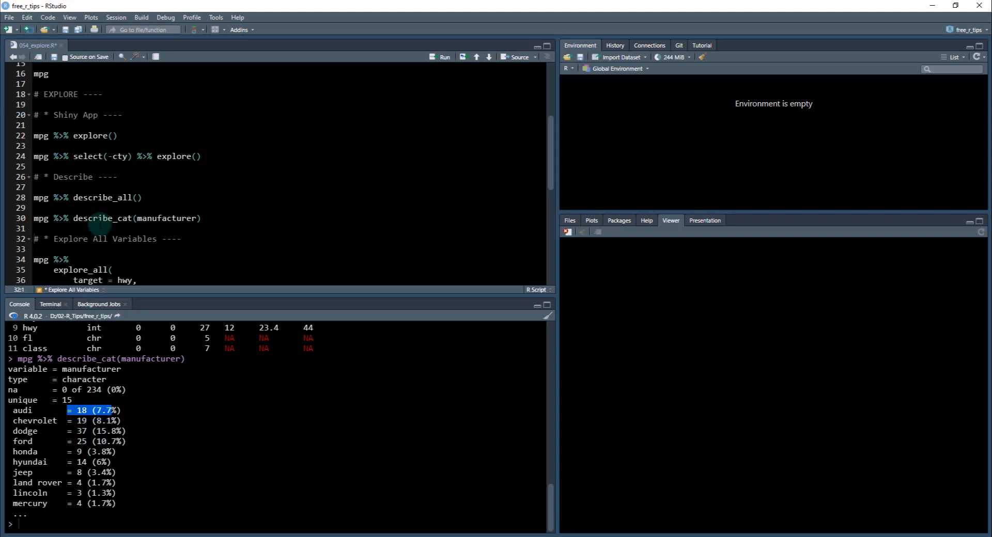
pyautogui.scroll(-3)
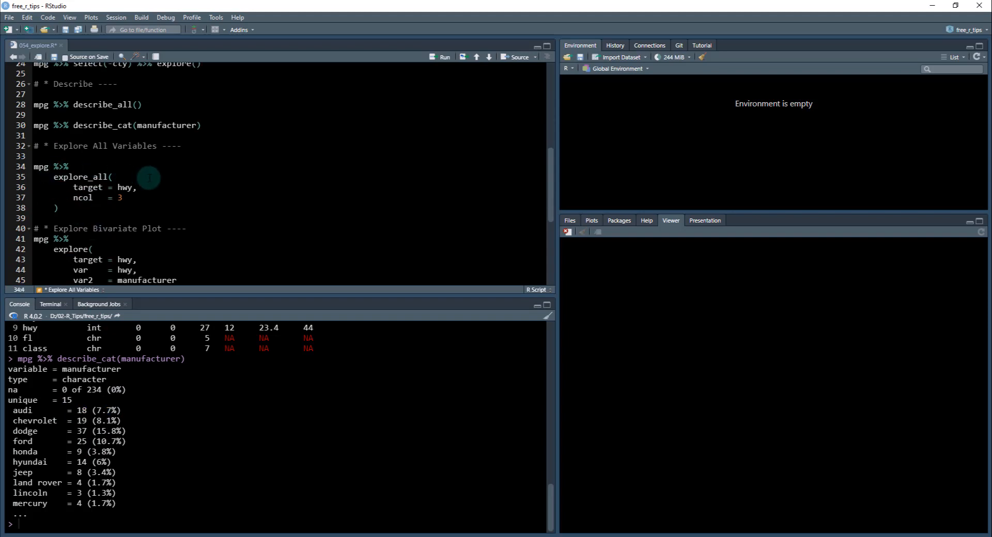
# Run explore_all(target = hwy, ncol = 3) and scroll the resulting grid of hwy charts.
pyautogui.click(135, 187)
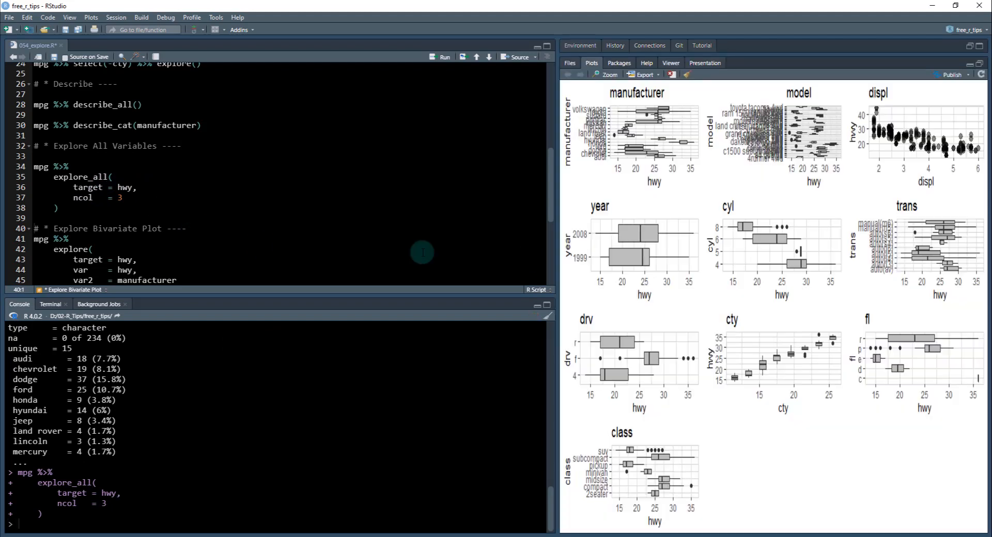
pyautogui.moveTo(867, 159)
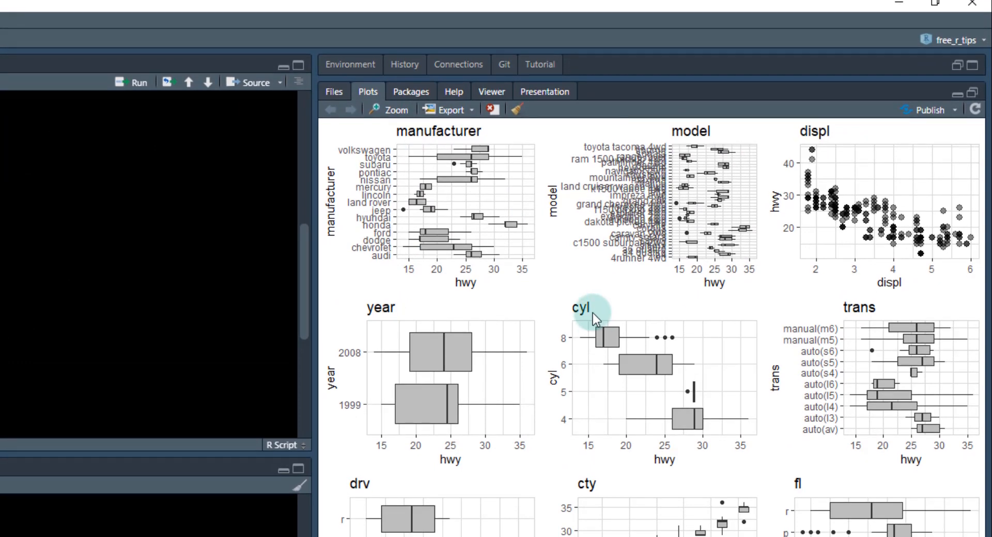
pyautogui.scroll(-3)
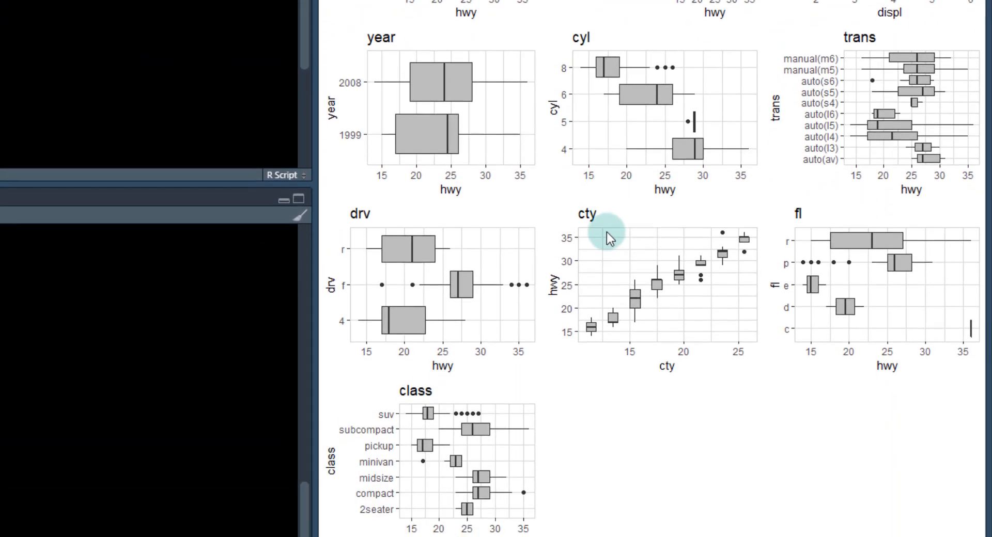
pyautogui.scroll(3)
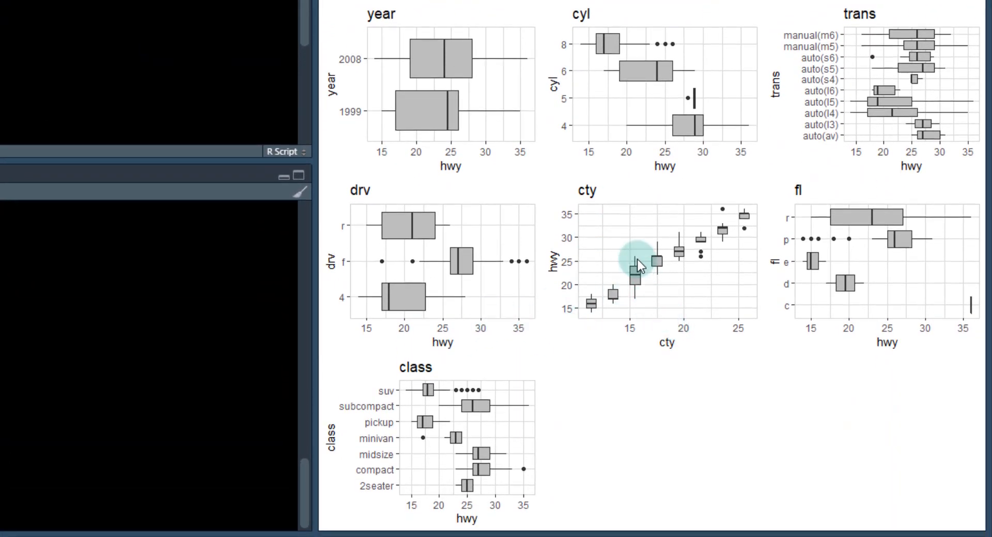
pyautogui.moveTo(663, 327)
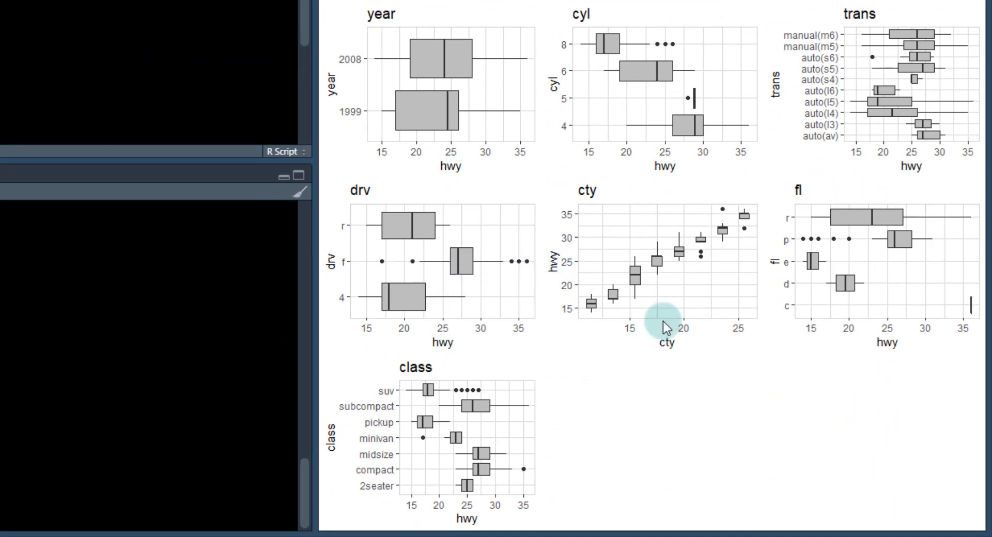
pyautogui.moveTo(789, 253)
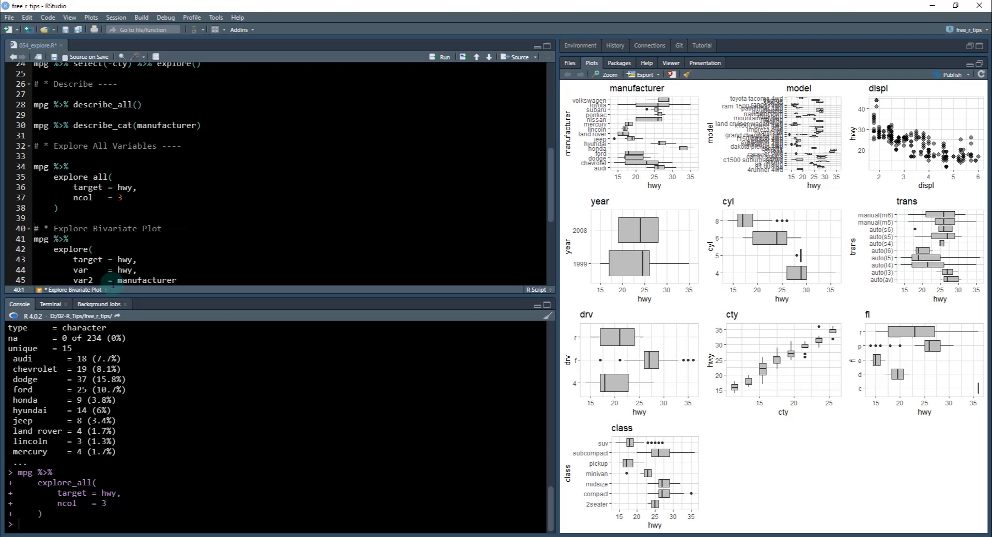
pyautogui.scroll(-3)
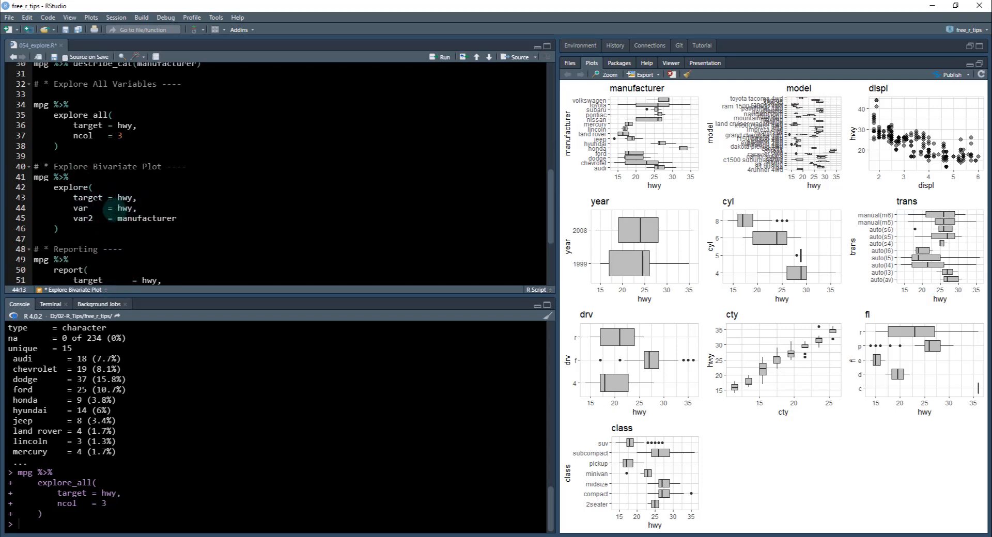
pyautogui.moveTo(658, 215)
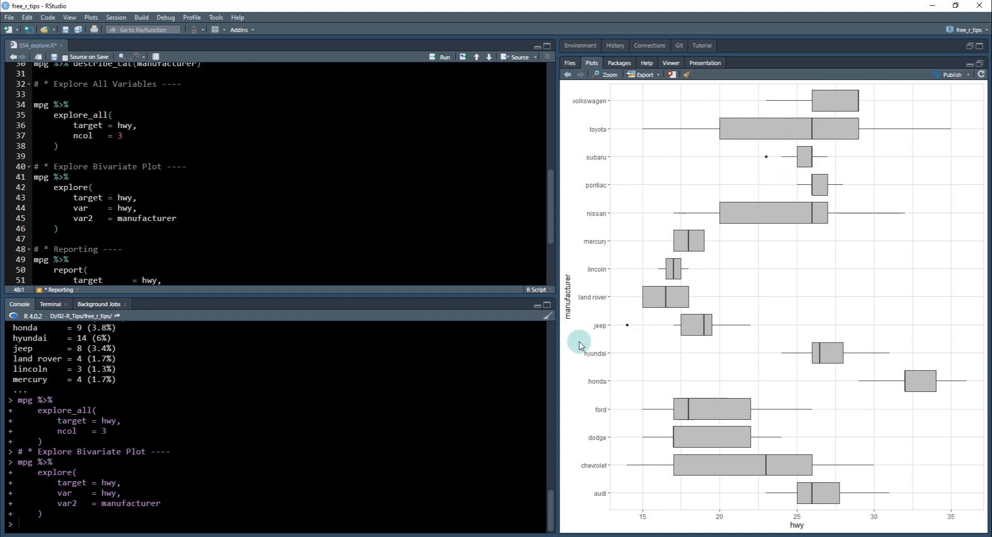
# View explore_plots.html from the Files pane in the web browser.
pyautogui.scroll(-3)
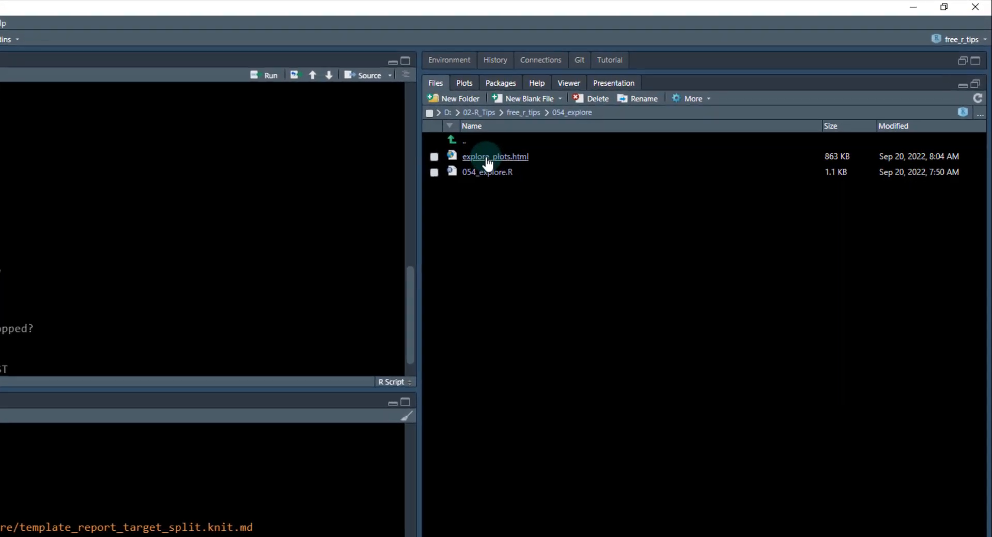
pyautogui.rightClick(495, 156)
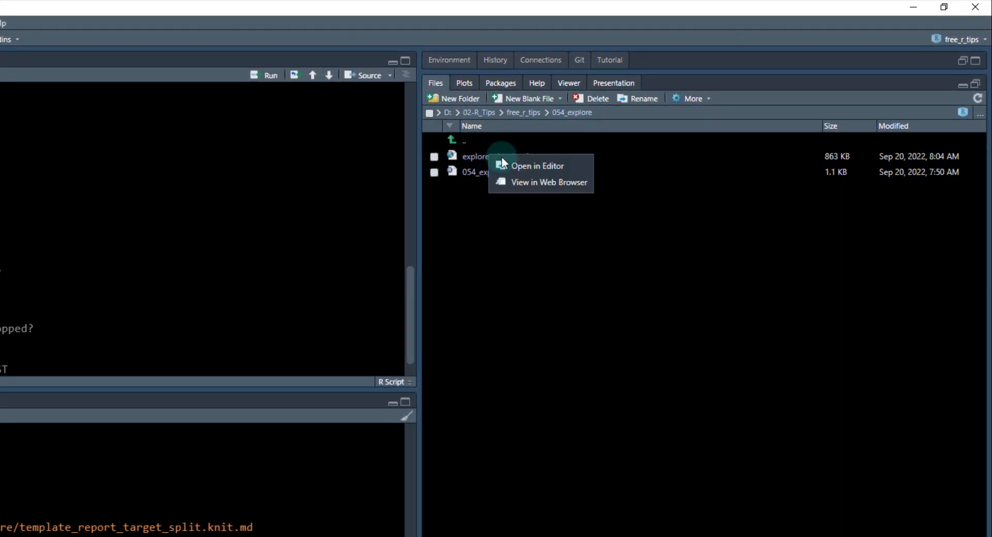
pyautogui.click(548, 182)
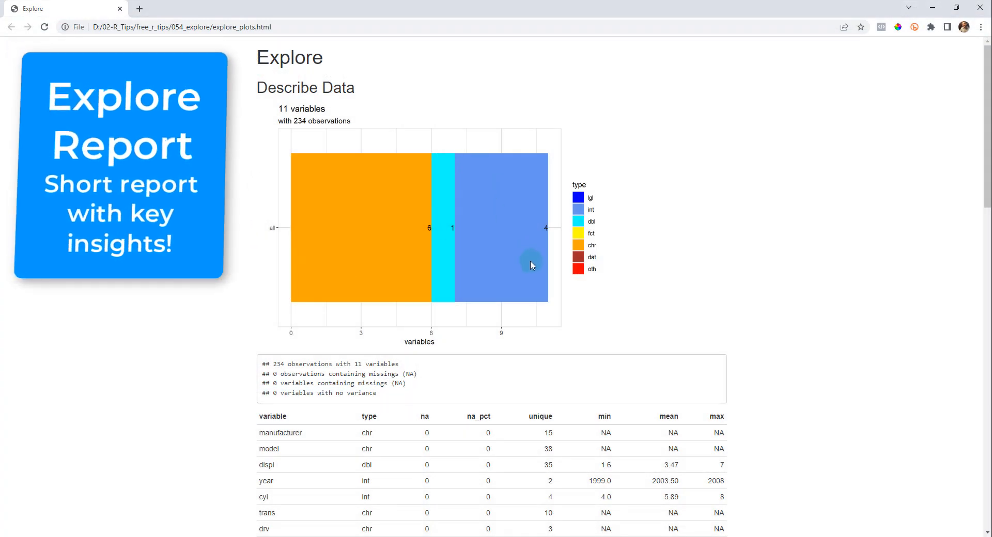
# Scroll the explore_plots.html report down past the summary table and hwy density to the boxplots.
pyautogui.scroll(-3)
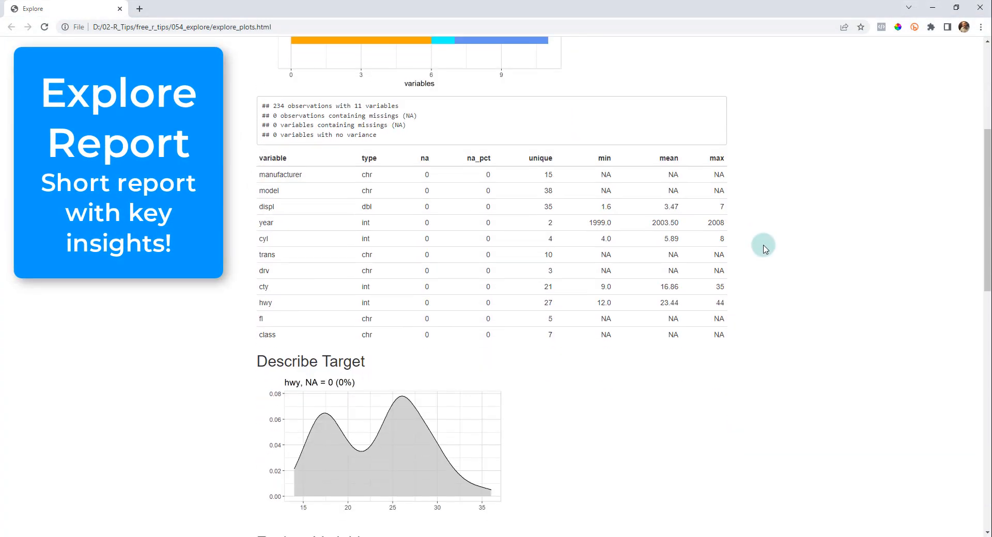
pyautogui.moveTo(726, 209)
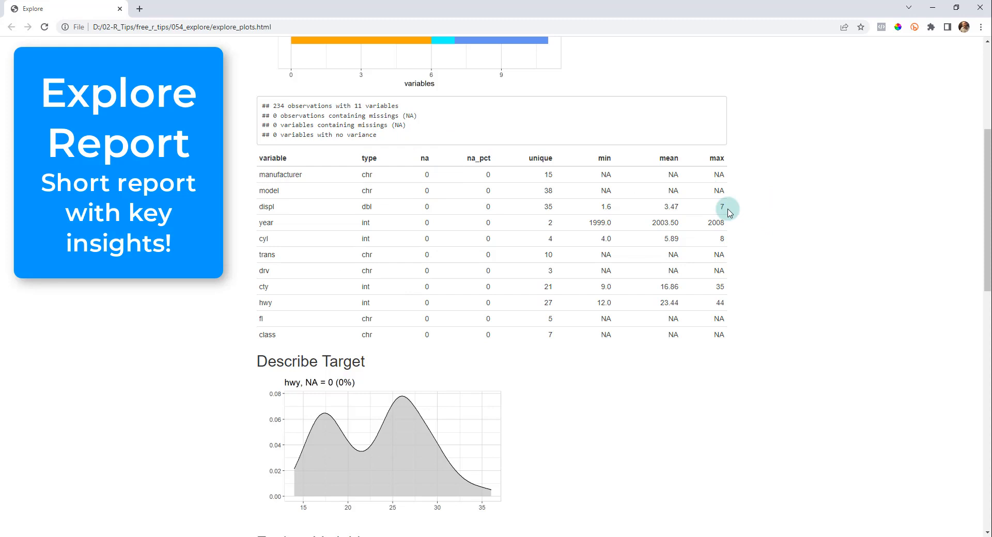
pyautogui.moveTo(498, 184)
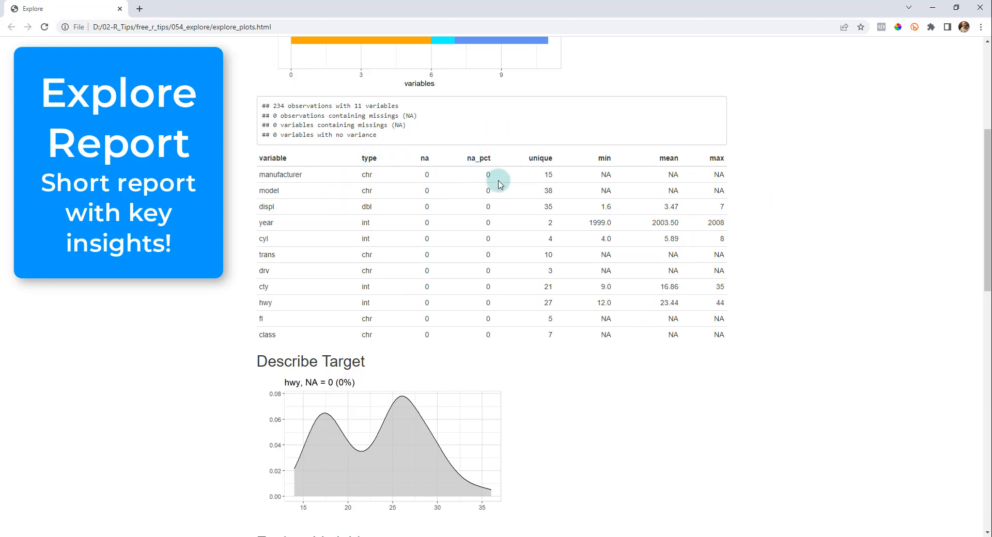
pyautogui.scroll(-3)
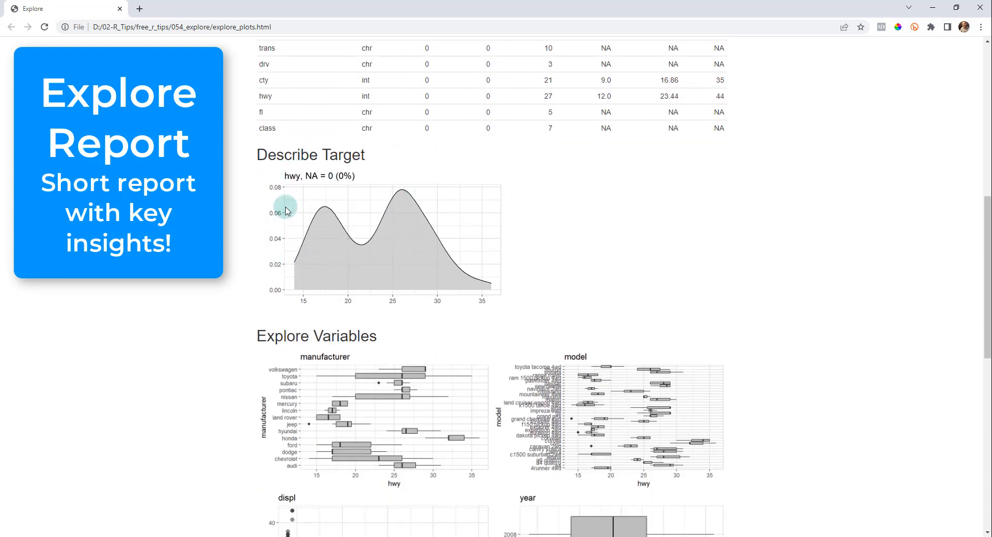
pyautogui.moveTo(309, 226)
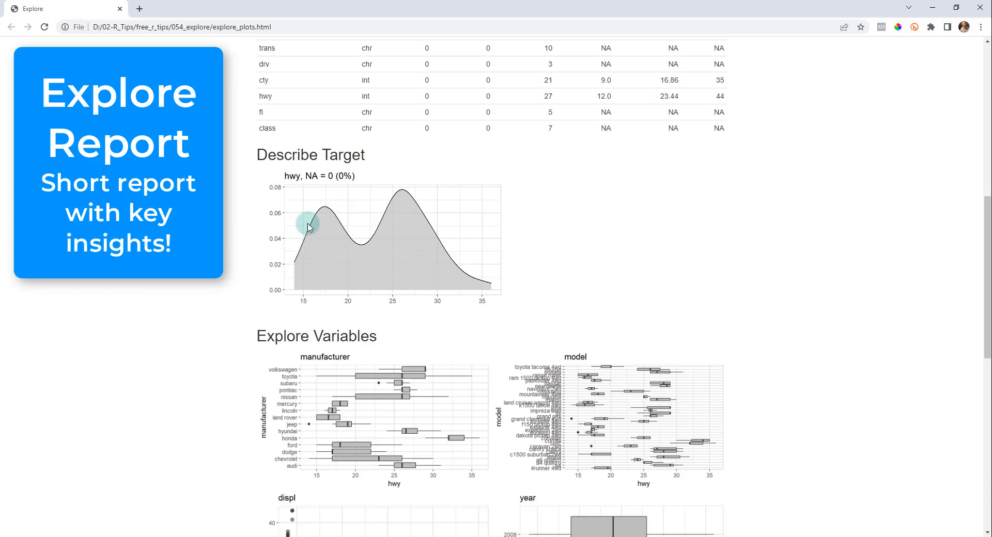
pyautogui.moveTo(262, 187)
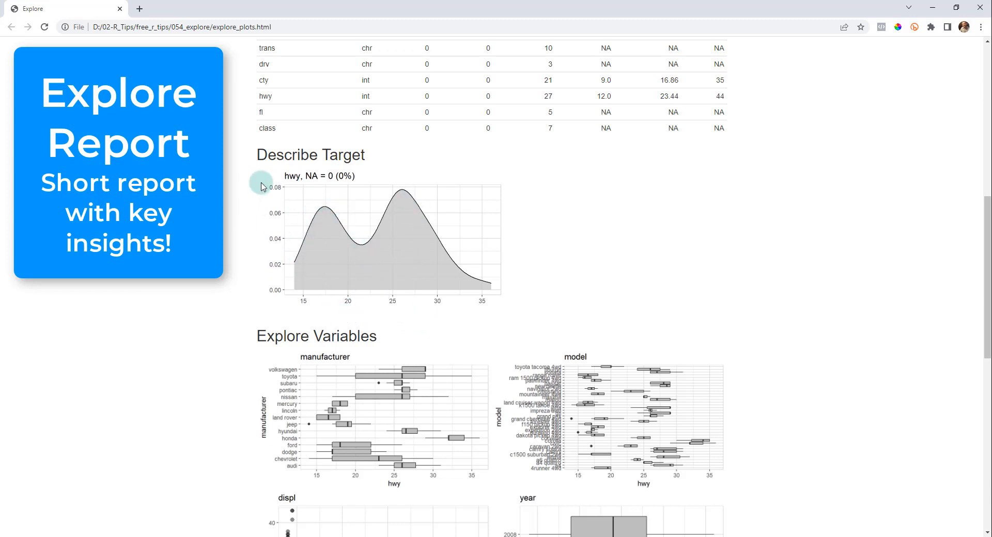
pyautogui.moveTo(324, 212)
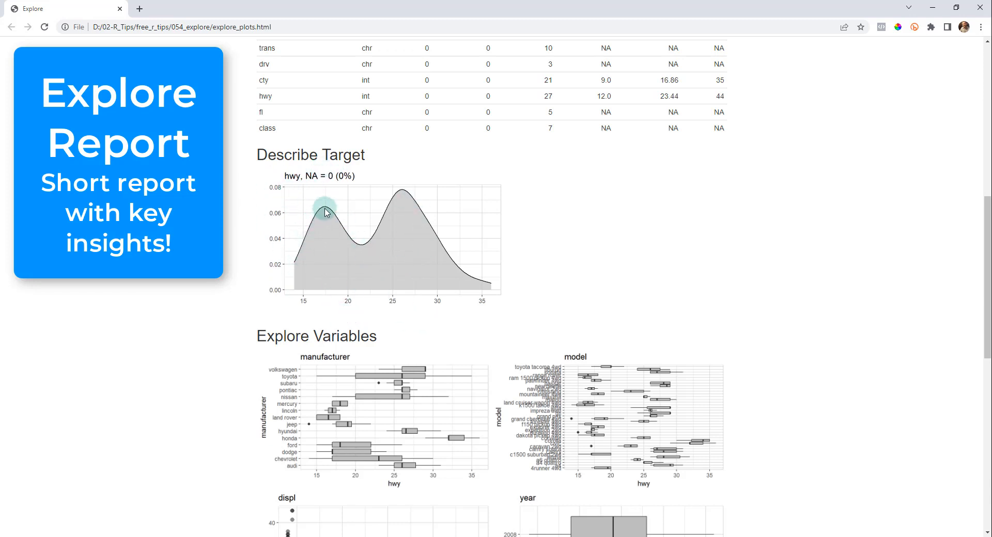
pyautogui.moveTo(483, 263)
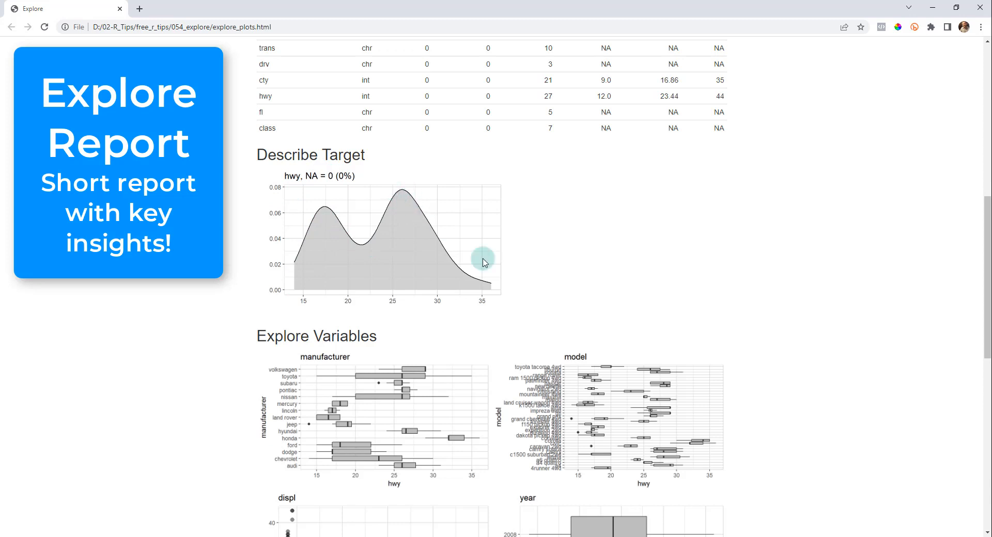
pyautogui.moveTo(327, 277)
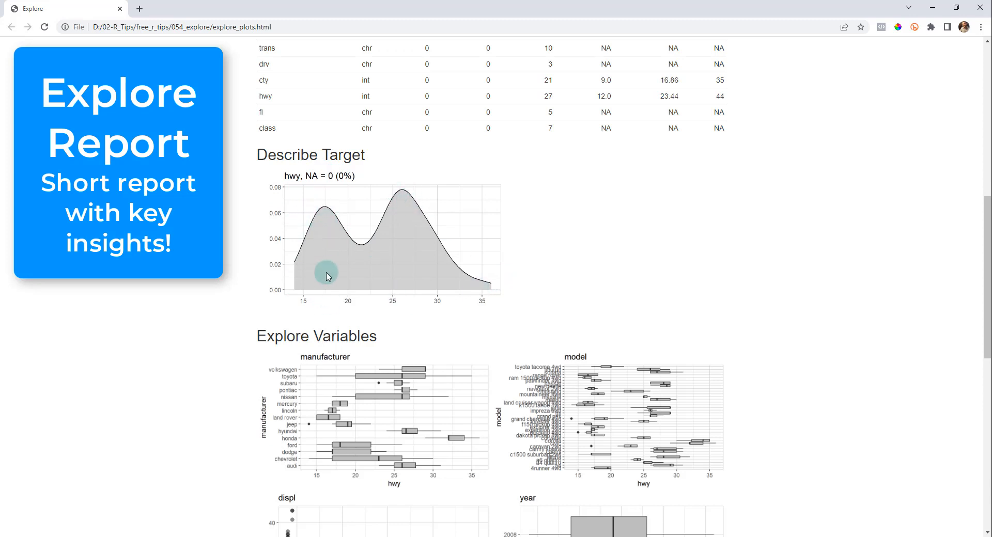
pyautogui.moveTo(404, 268)
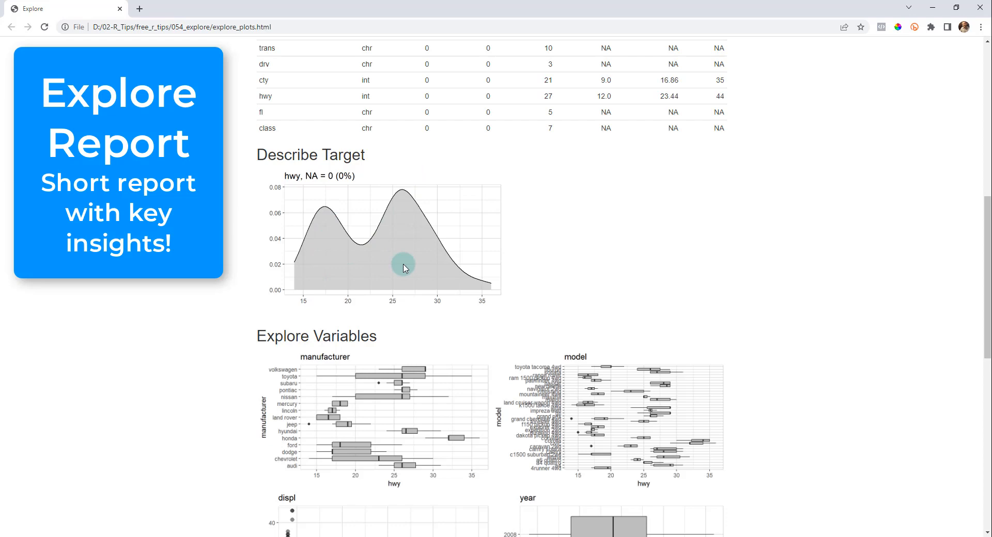
pyautogui.scroll(-3)
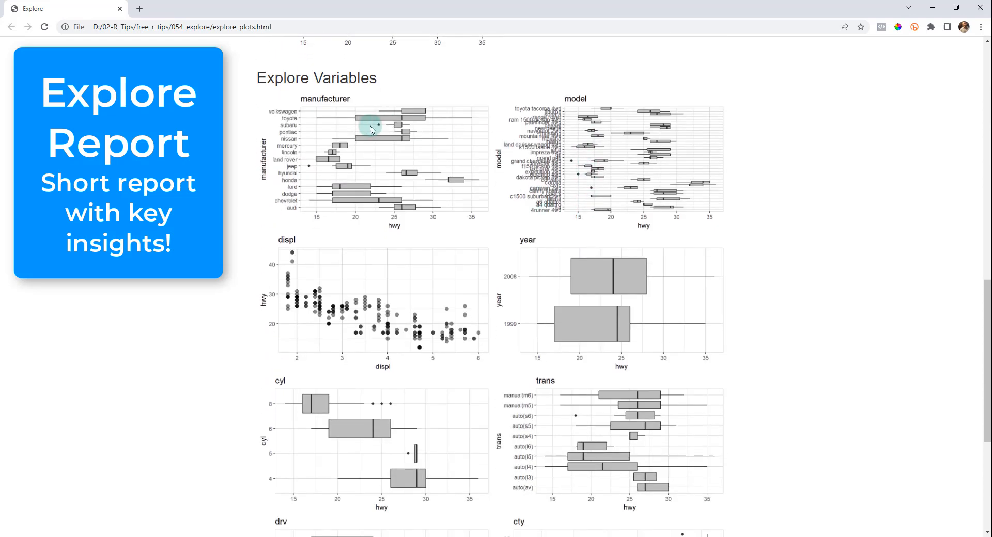
pyautogui.scroll(-3)
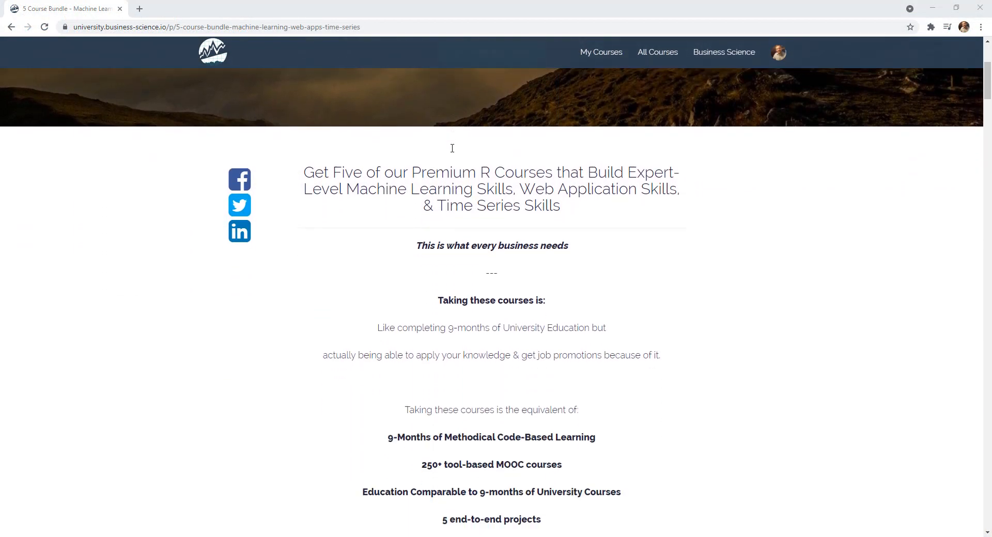
# In the Stock Analyzer app, filter the Stock List with 'ap' and choose a matching company.
pyautogui.scroll(-3)
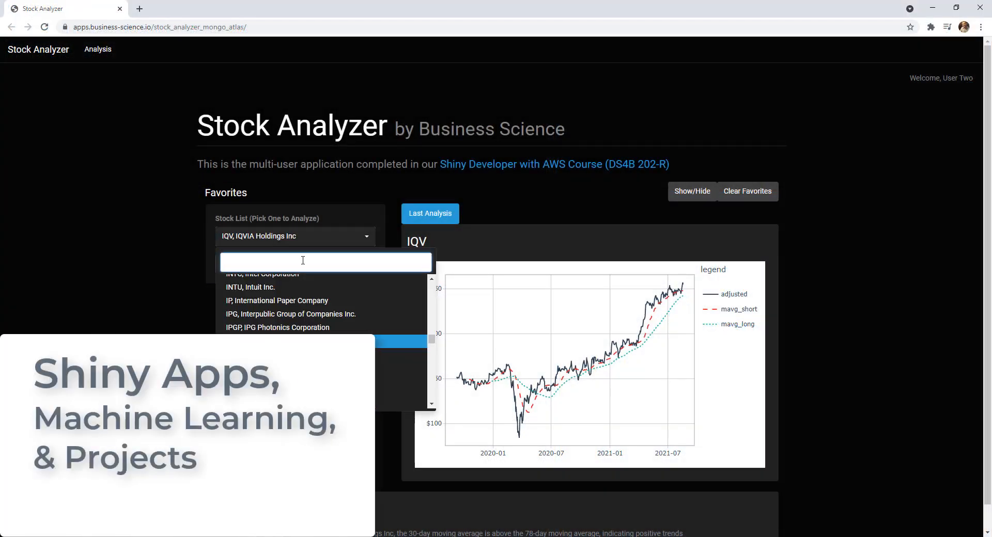
pyautogui.write('ap')
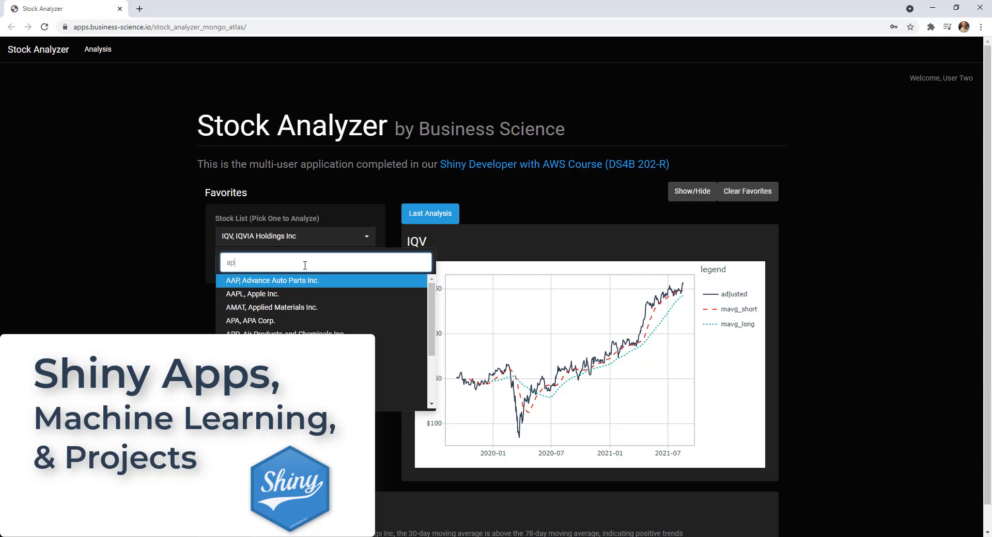
pyautogui.click(252, 294)
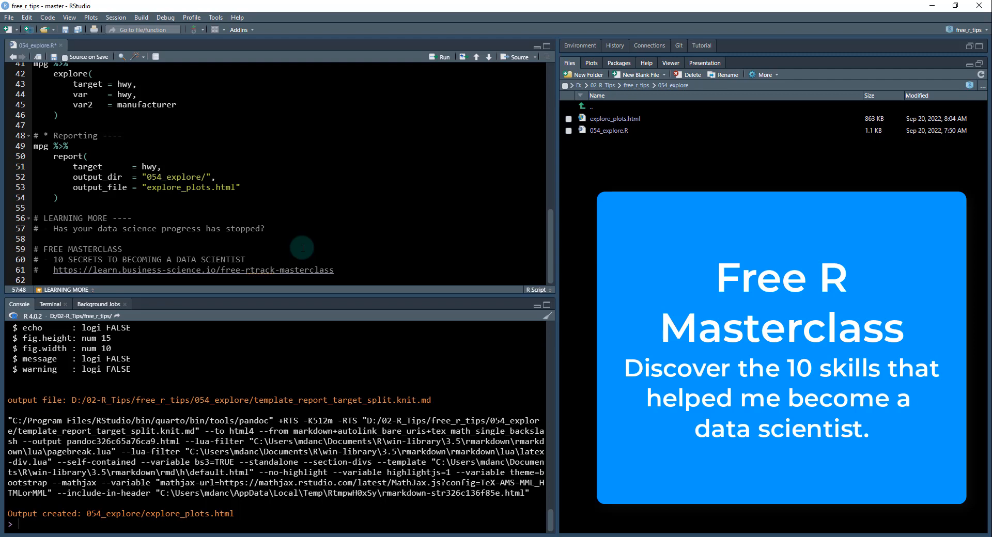
pyautogui.moveTo(360, 277)
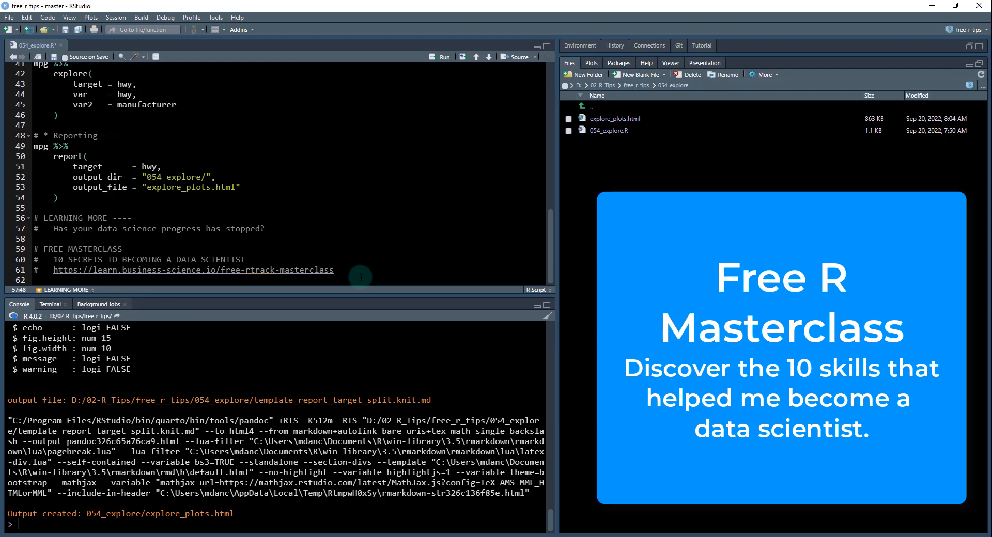